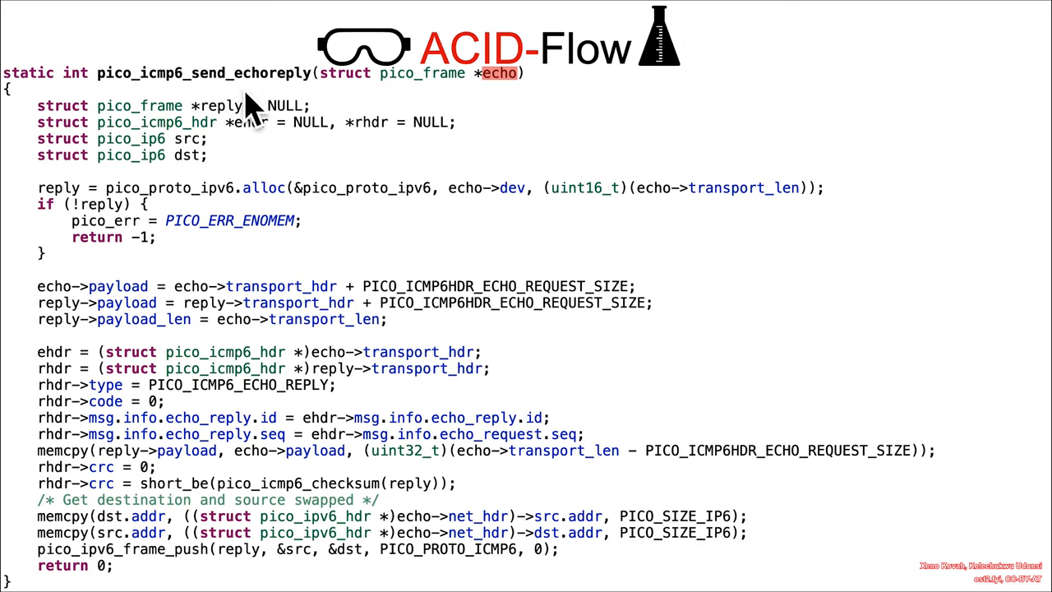
{"action": "mouse_move", "coordinate": [312, 107]}
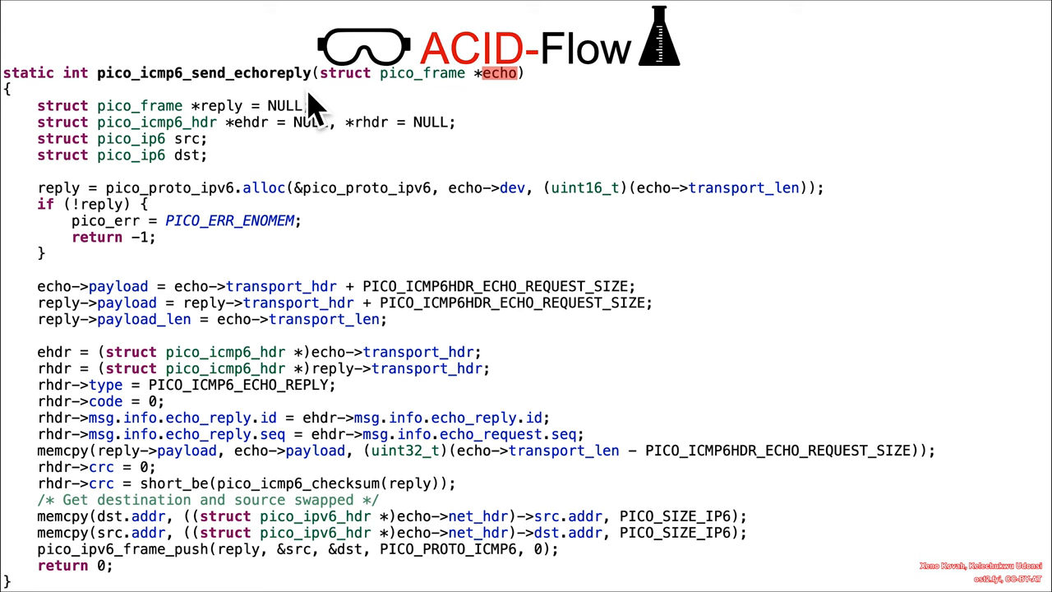
{"action": "mouse_move", "coordinate": [506, 112]}
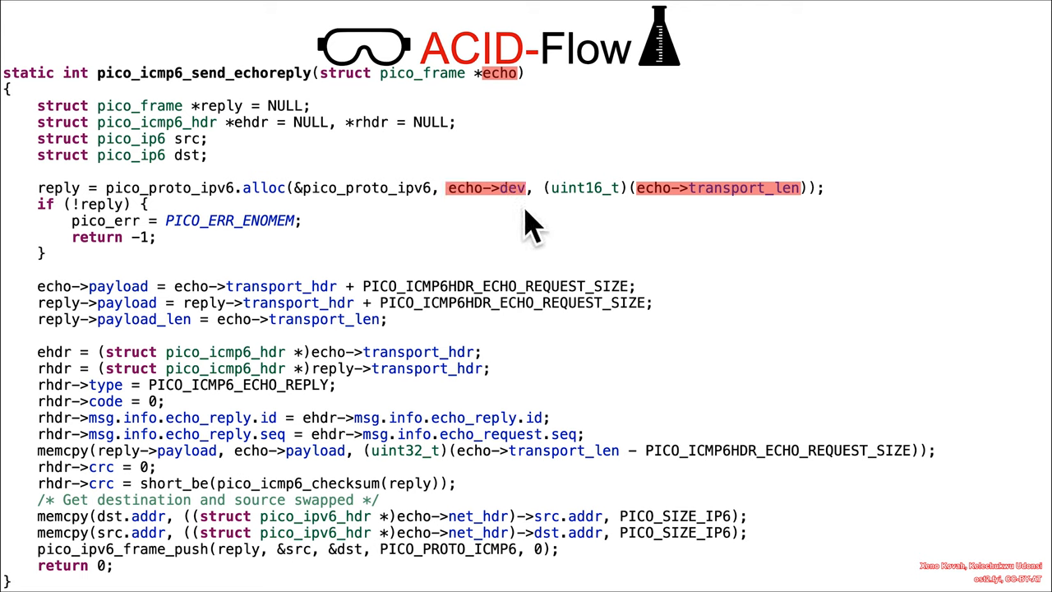
{"action": "mouse_move", "coordinate": [792, 230]}
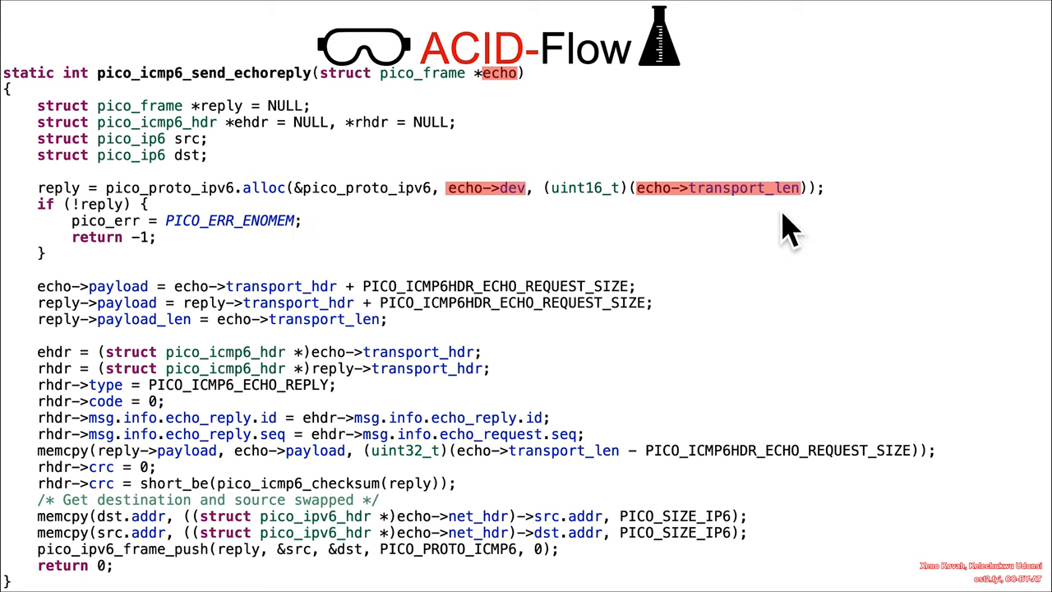
{"action": "mouse_move", "coordinate": [776, 238]}
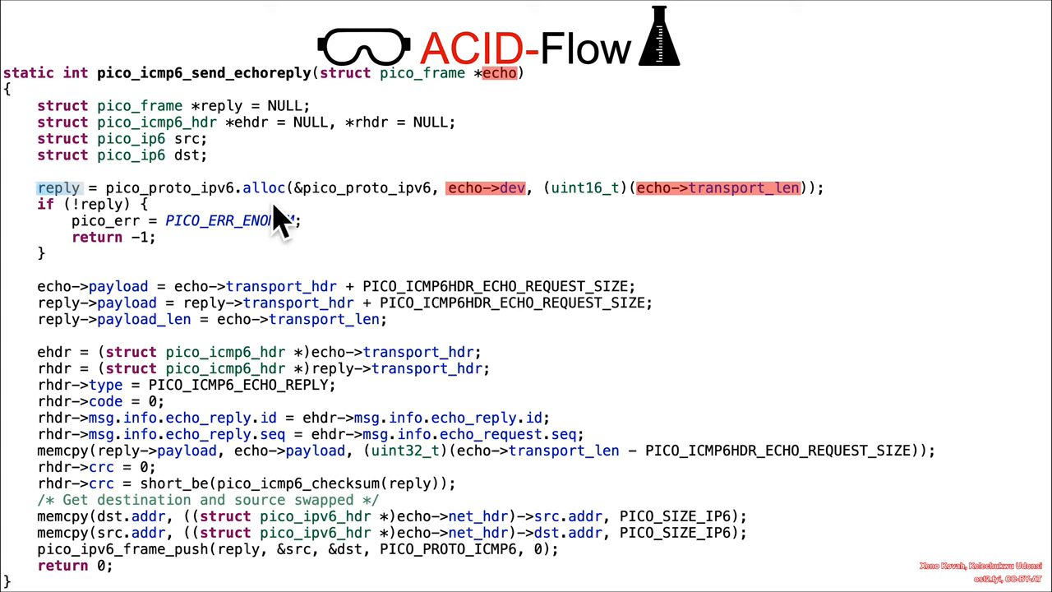
{"action": "mouse_move", "coordinate": [283, 227]}
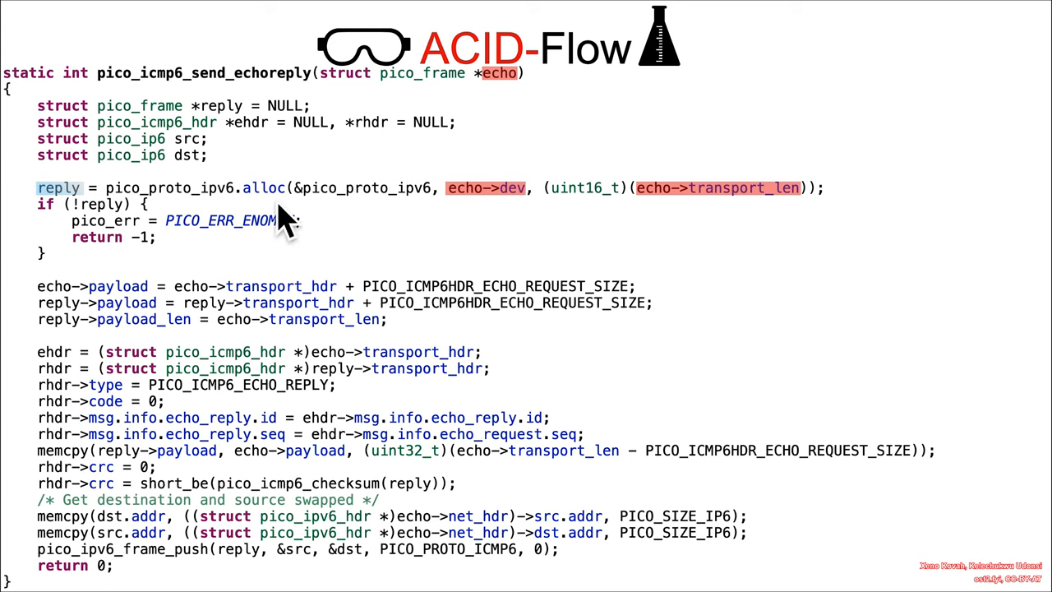
{"action": "mouse_move", "coordinate": [85, 222]}
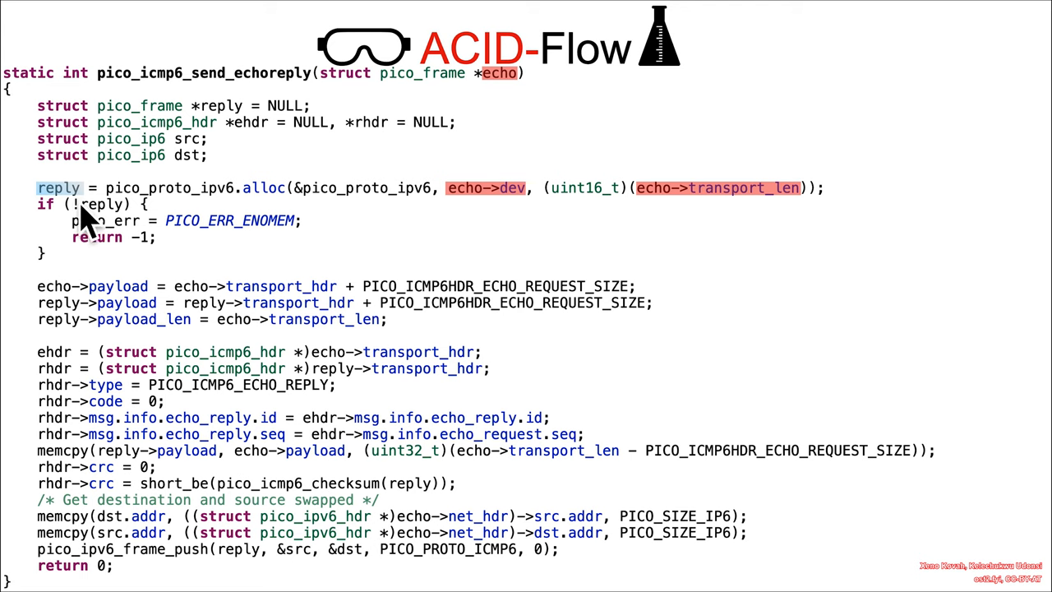
{"action": "mouse_move", "coordinate": [79, 217]}
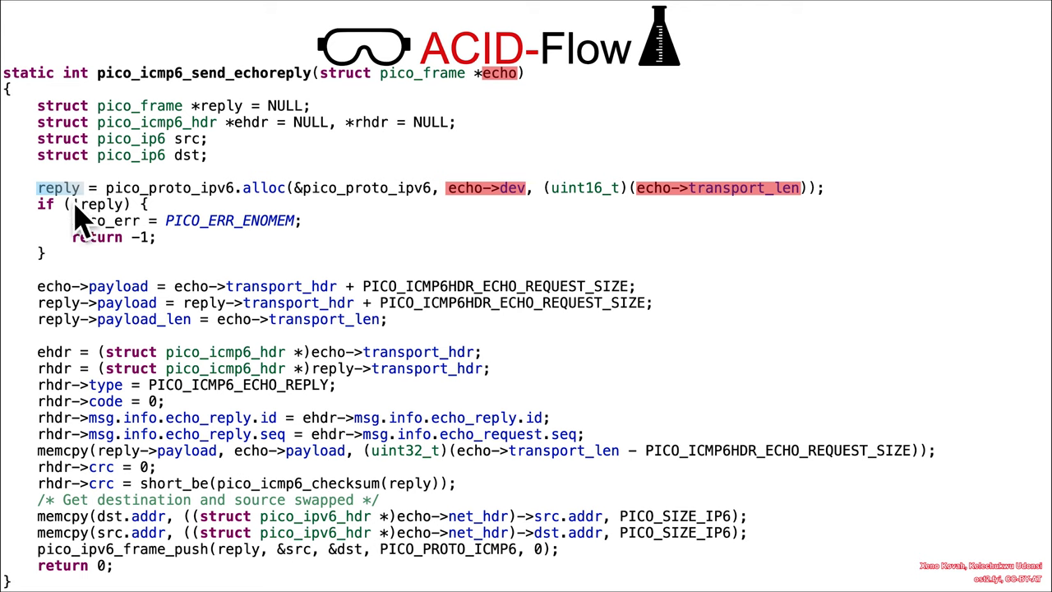
{"action": "mouse_move", "coordinate": [74, 227]}
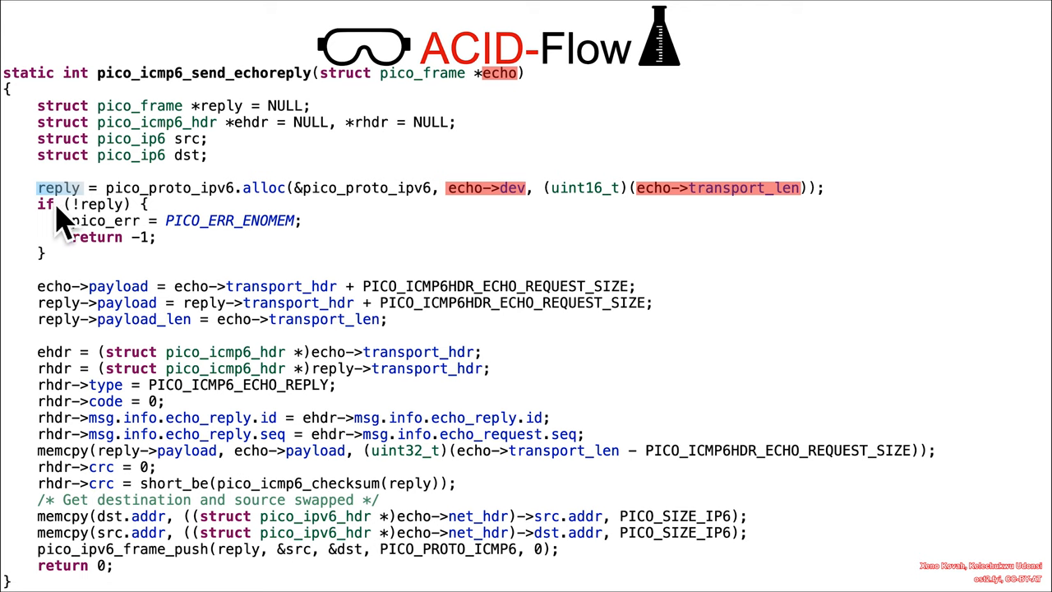
{"action": "mouse_move", "coordinate": [506, 243]}
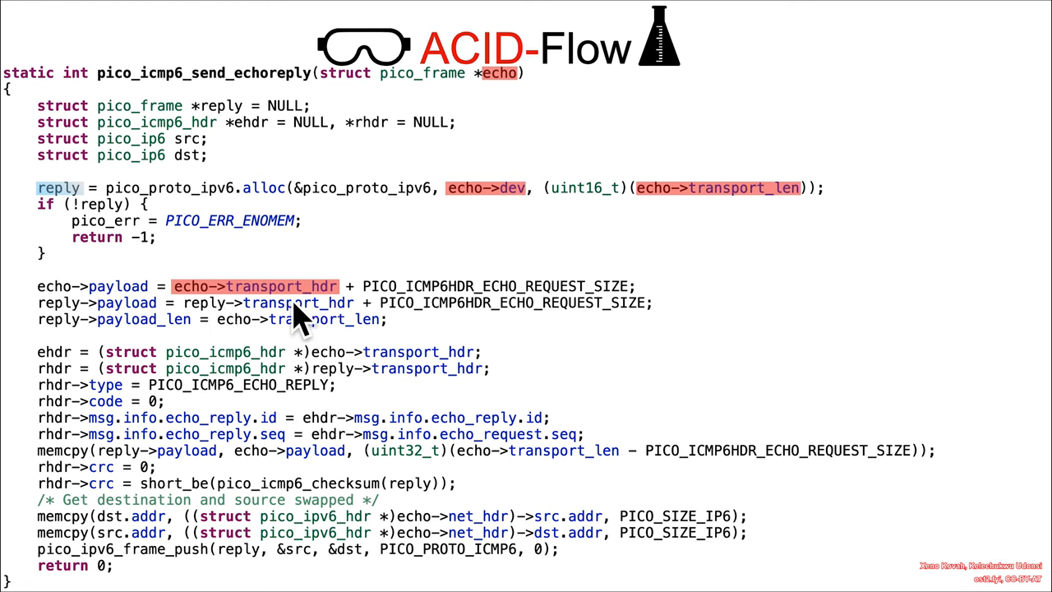
{"action": "mouse_move", "coordinate": [156, 316]}
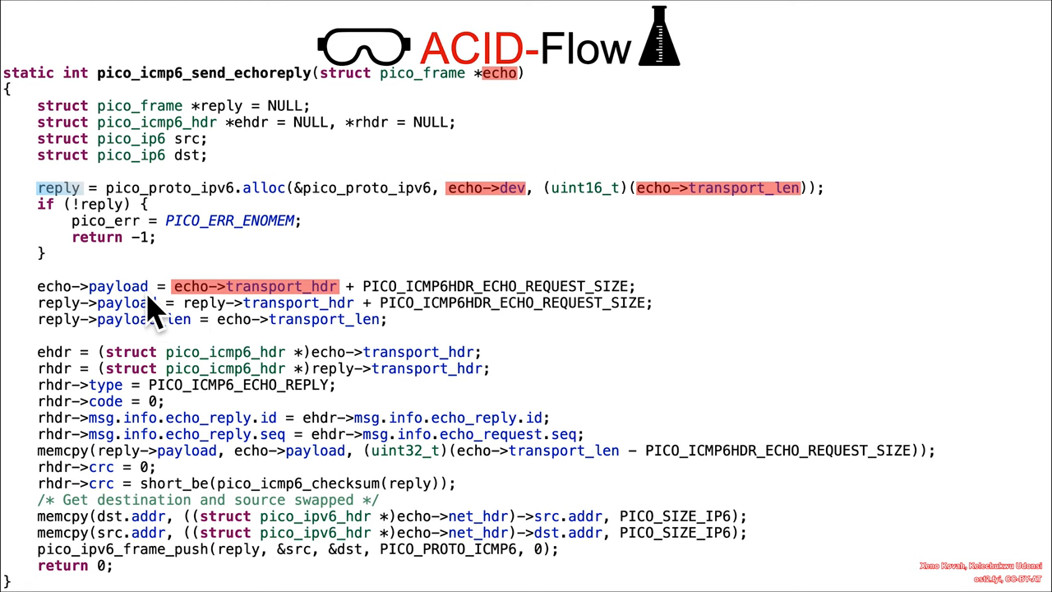
Step: Select the echo-> source fields and reply-> header lines in pico_icmp6_send_echoreply for highlighting
{"action": "double_click", "coordinate": [92, 286]}
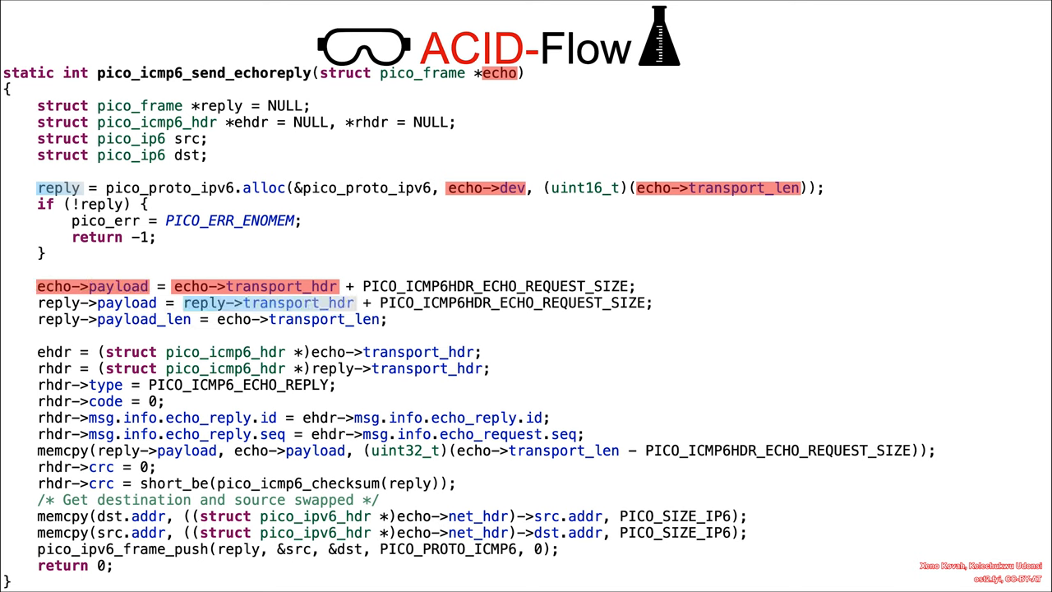
{"action": "mouse_move", "coordinate": [246, 329]}
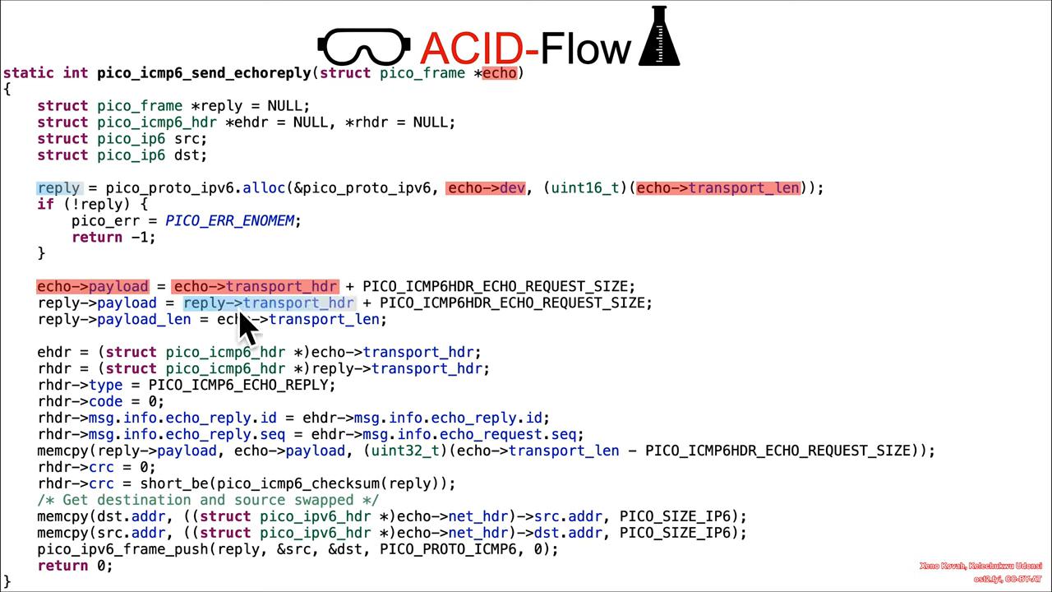
{"action": "mouse_move", "coordinate": [276, 217]}
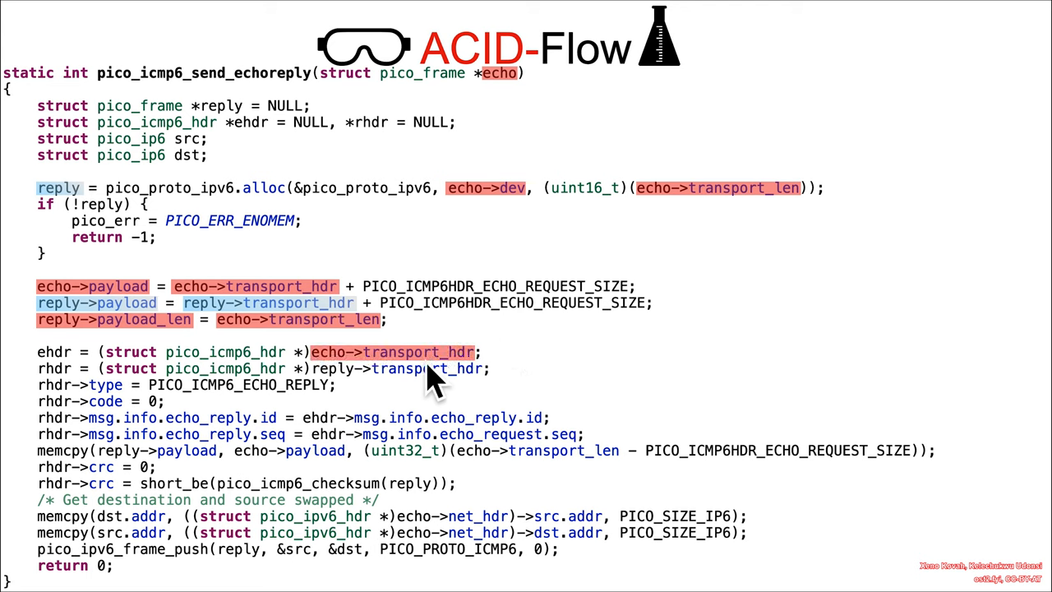
{"action": "double_click", "coordinate": [54, 352]}
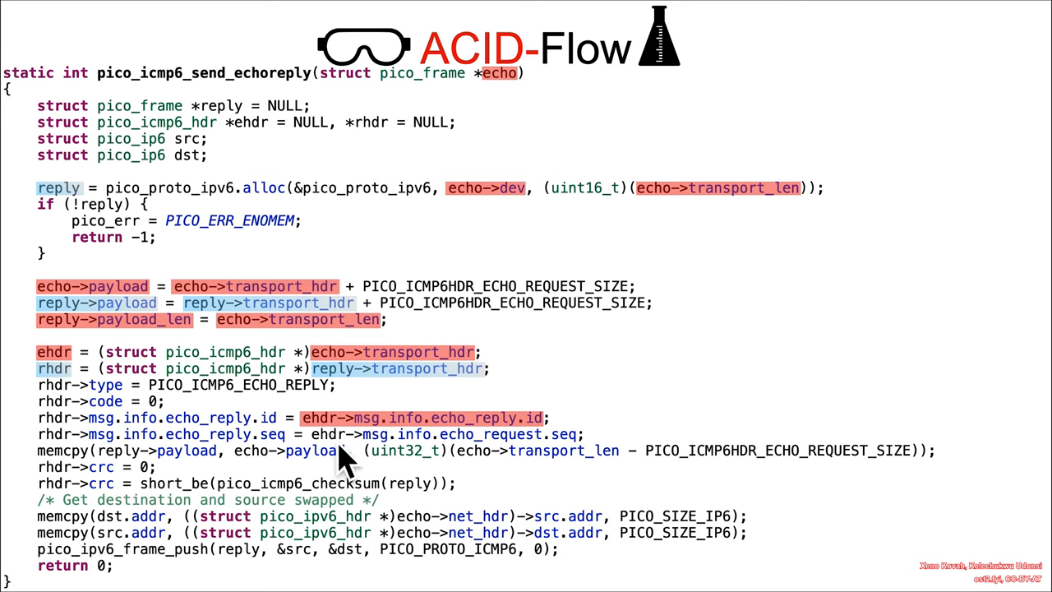
{"action": "mouse_move", "coordinate": [687, 414]}
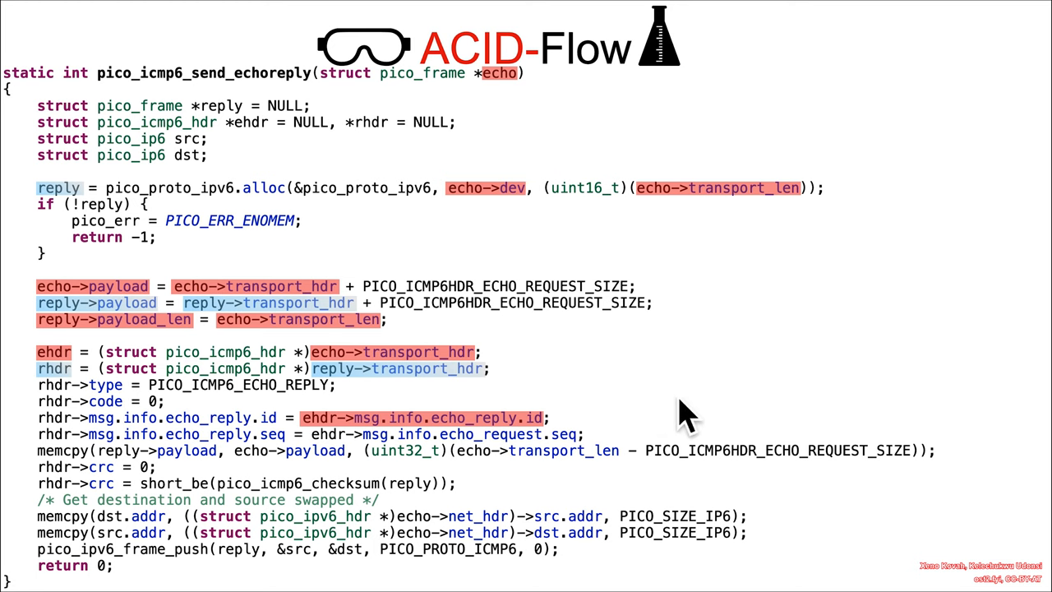
{"action": "mouse_move", "coordinate": [584, 452]}
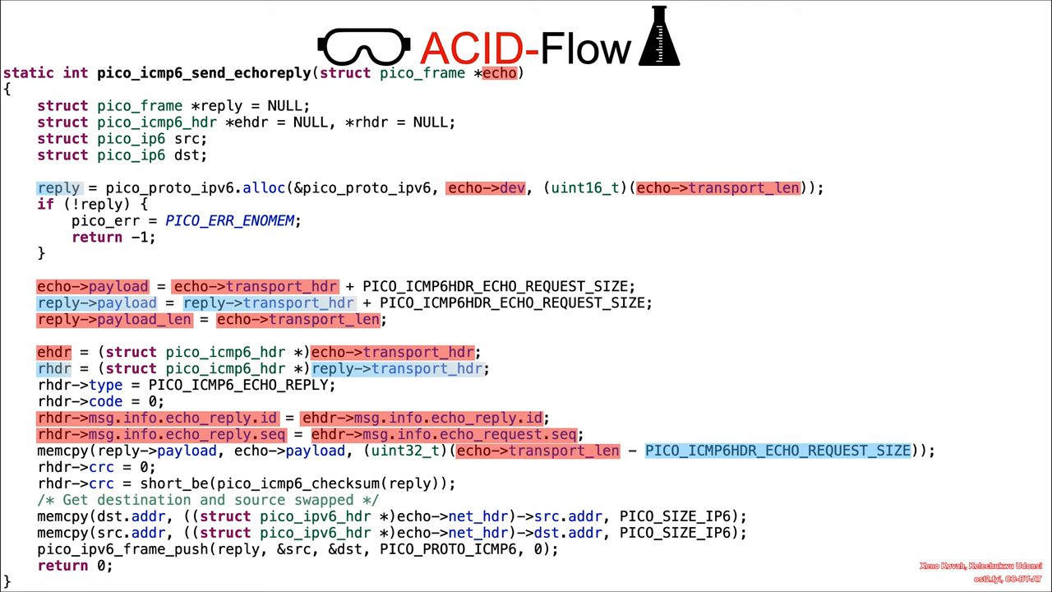
{"action": "mouse_move", "coordinate": [623, 490]}
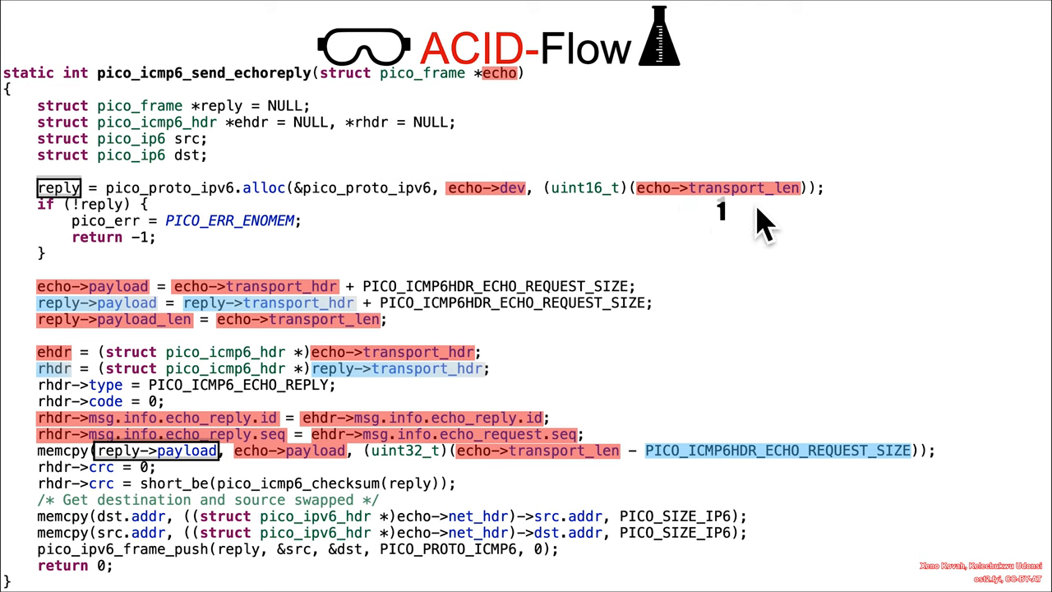
{"action": "mouse_move", "coordinate": [178, 194]}
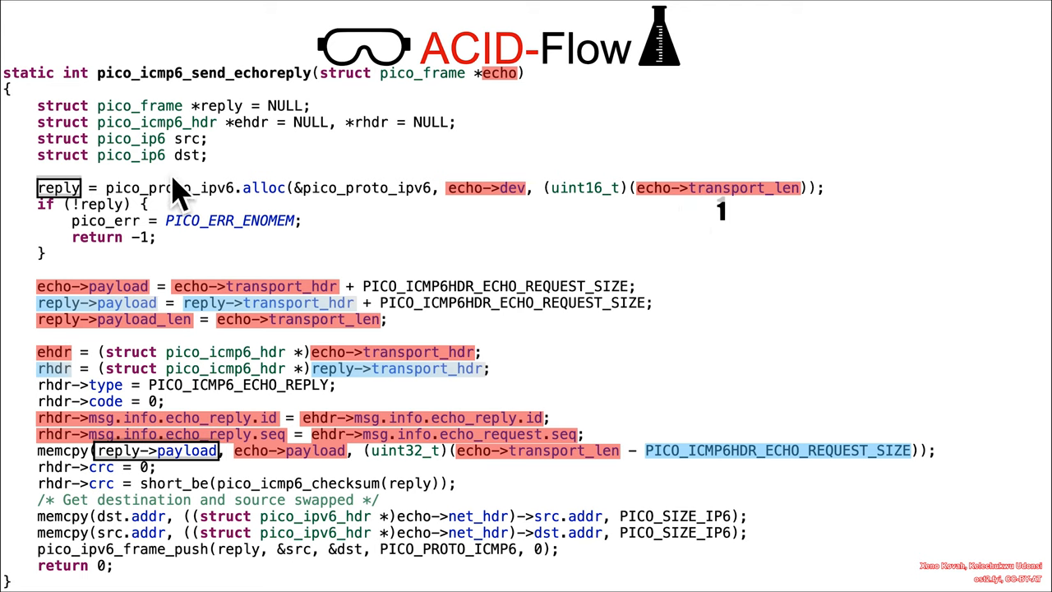
{"action": "mouse_move", "coordinate": [74, 226]}
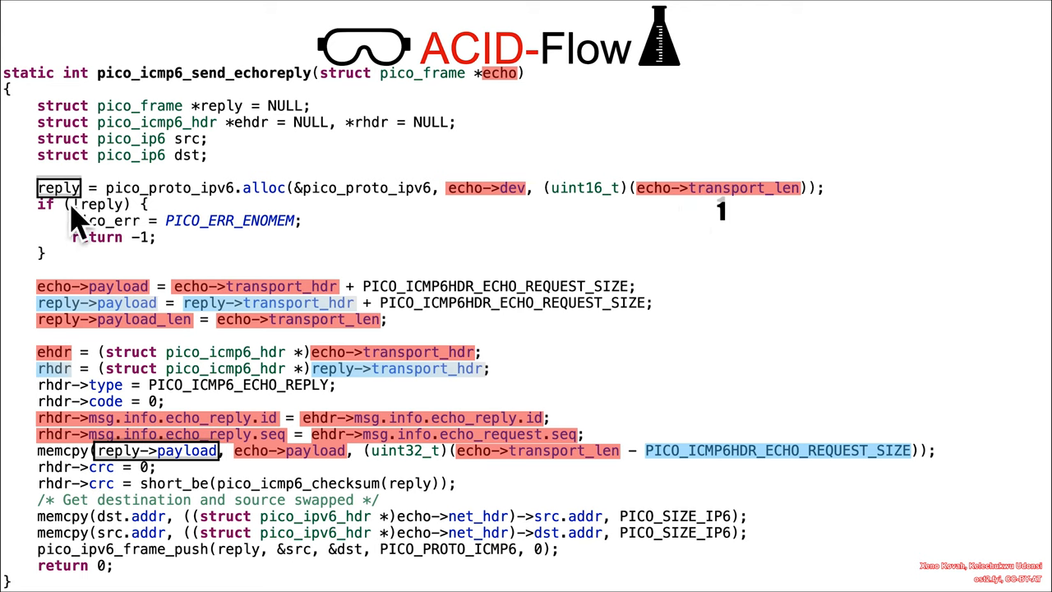
{"action": "mouse_move", "coordinate": [118, 484]}
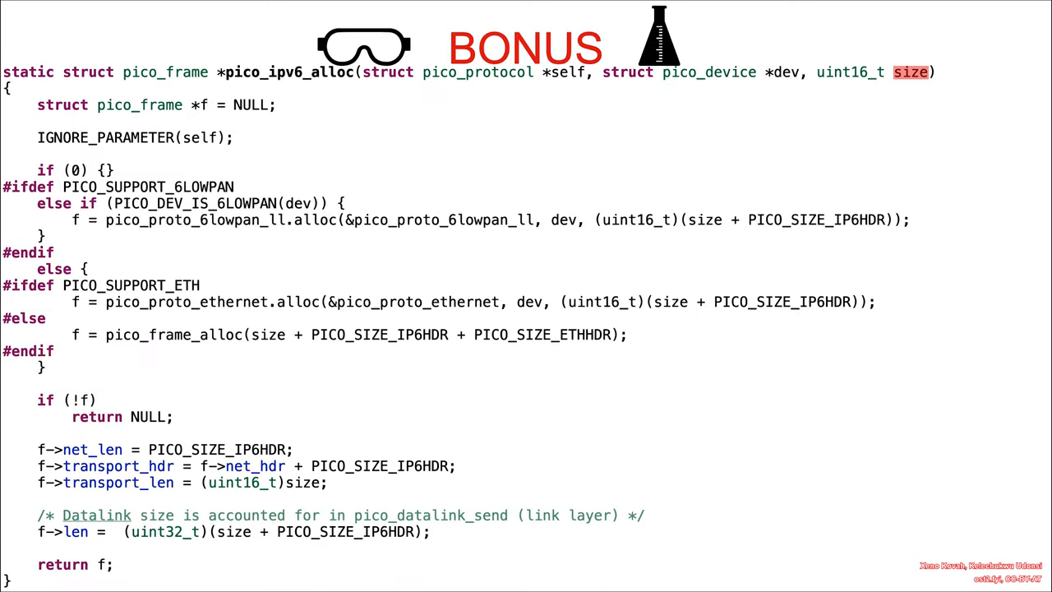
{"action": "mouse_move", "coordinate": [299, 112]}
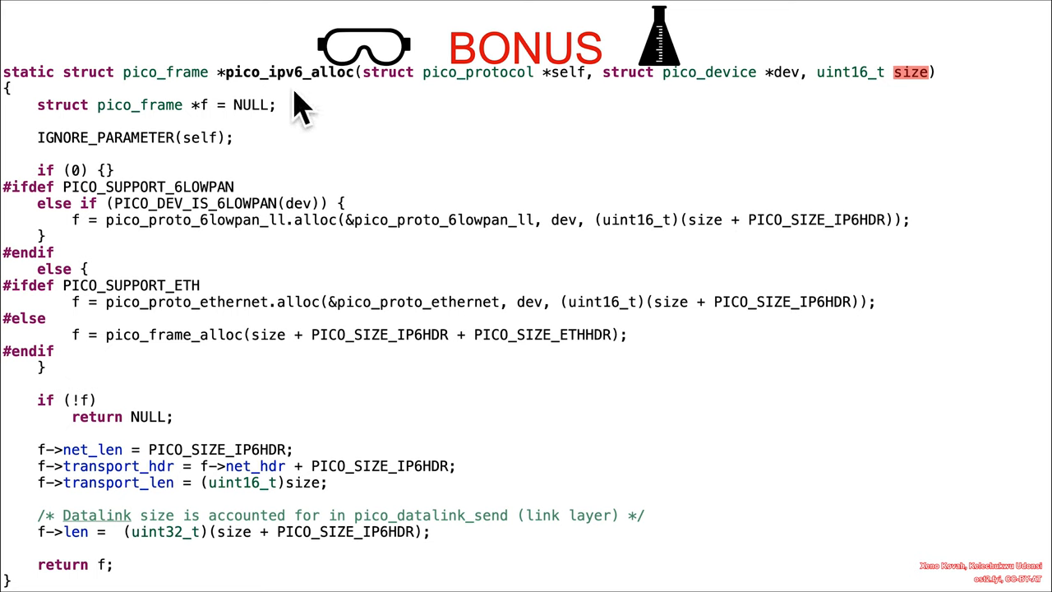
{"action": "mouse_move", "coordinate": [327, 107]}
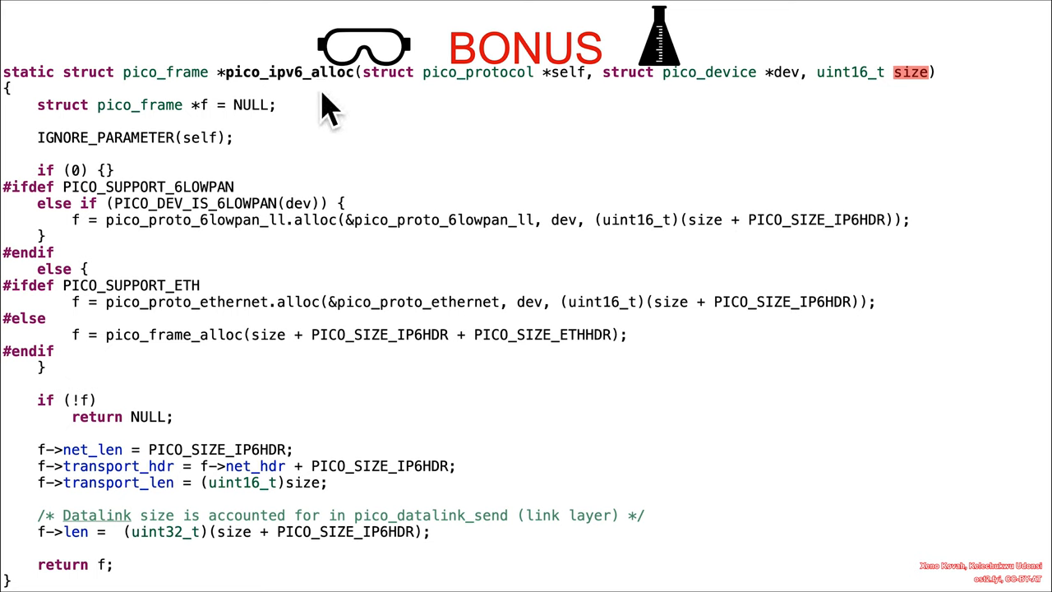
{"action": "mouse_move", "coordinate": [940, 107]}
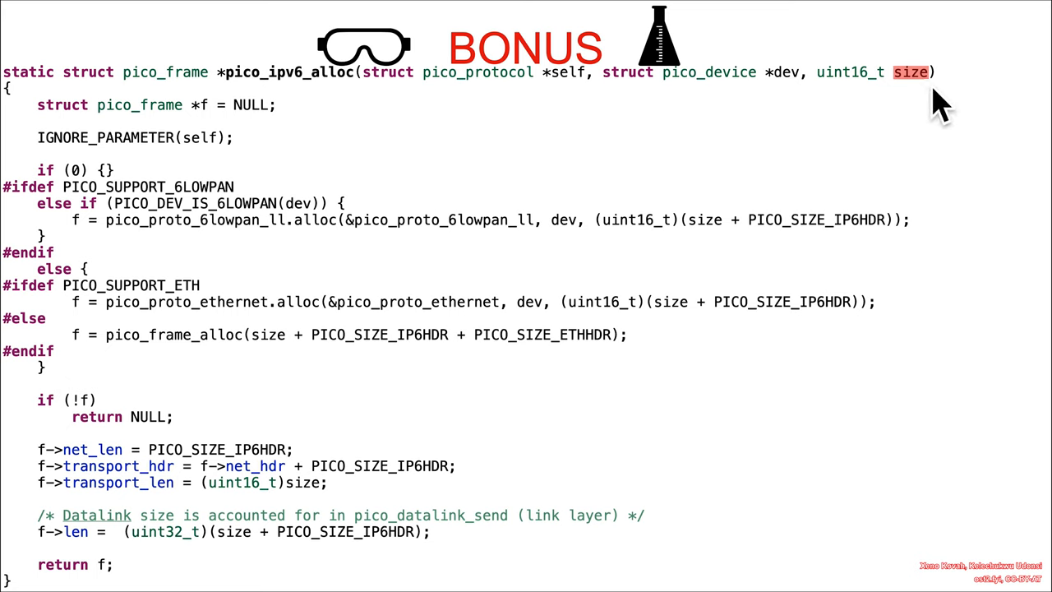
{"action": "mouse_move", "coordinate": [913, 106]}
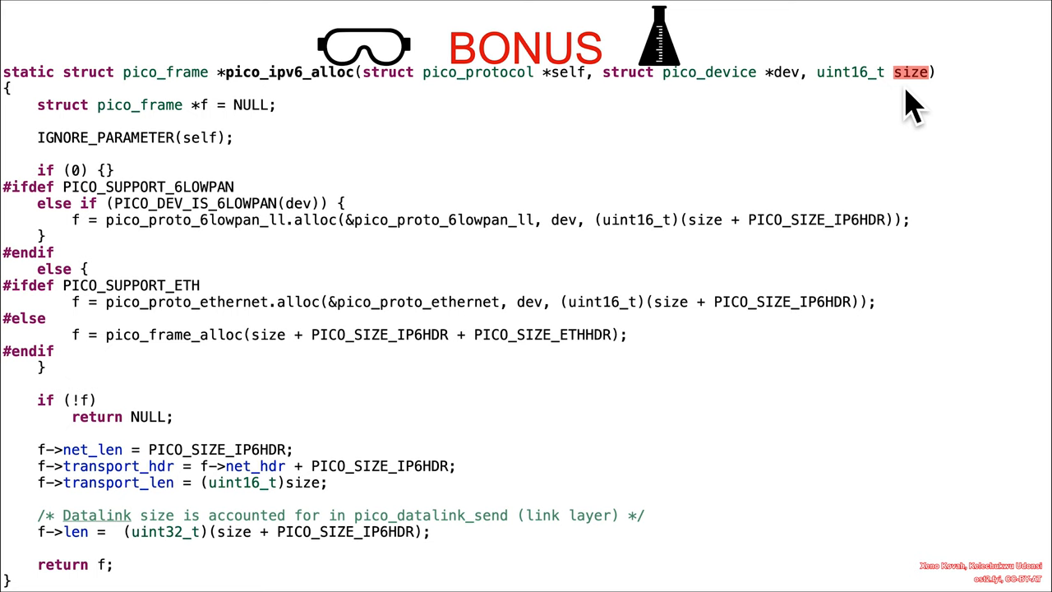
{"action": "mouse_move", "coordinate": [917, 118]}
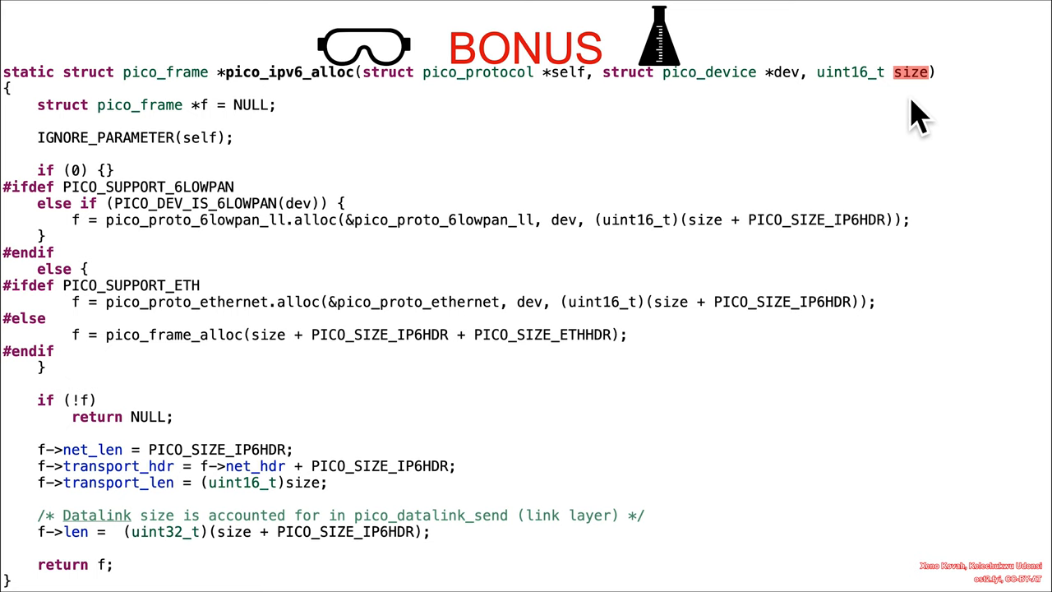
{"action": "mouse_move", "coordinate": [891, 151]}
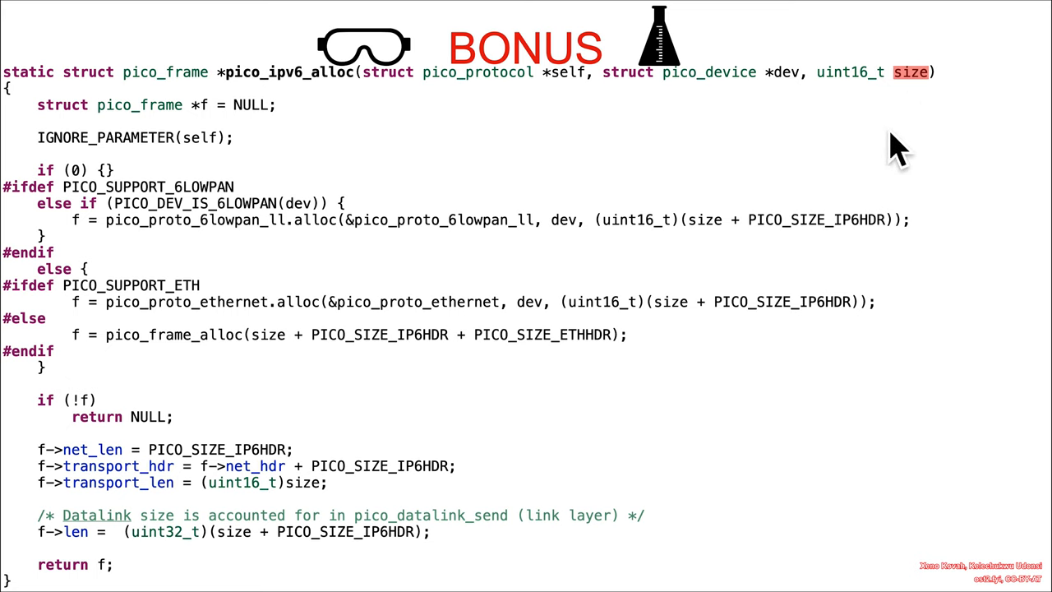
{"action": "mouse_move", "coordinate": [989, 222]}
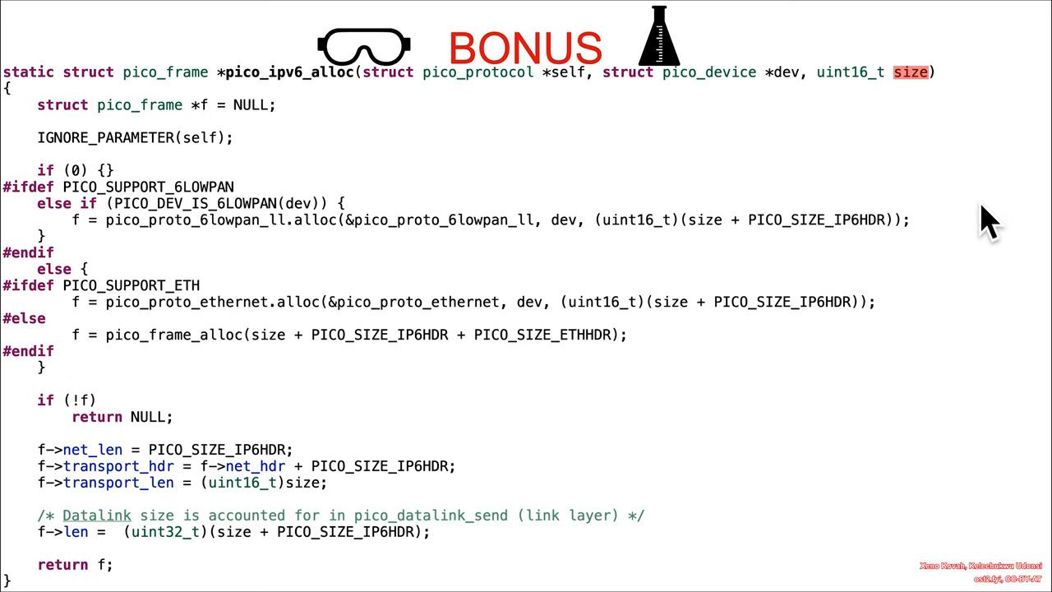
{"action": "mouse_move", "coordinate": [874, 107]}
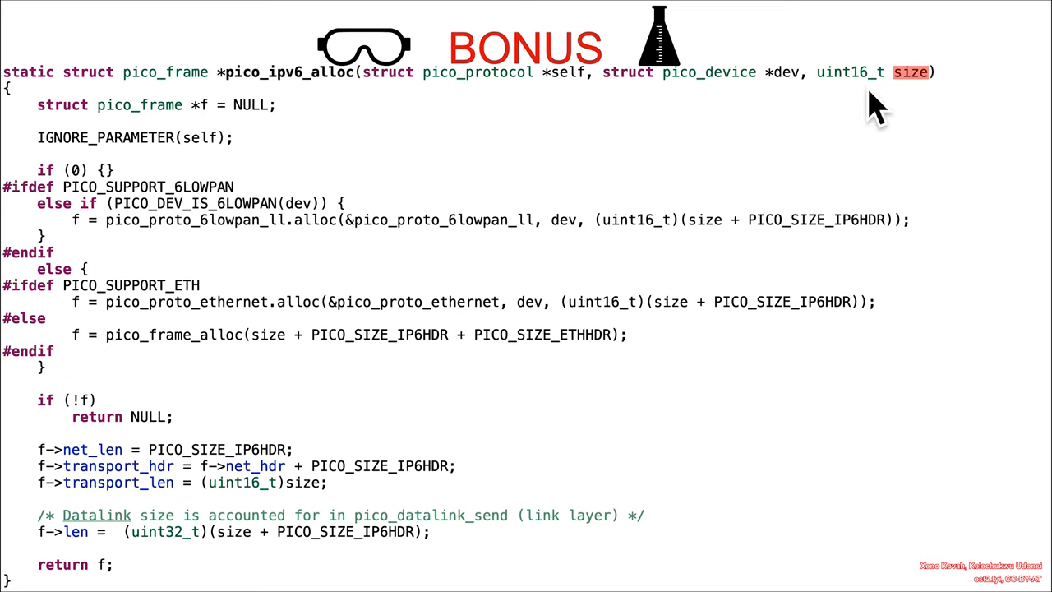
{"action": "mouse_move", "coordinate": [863, 112]}
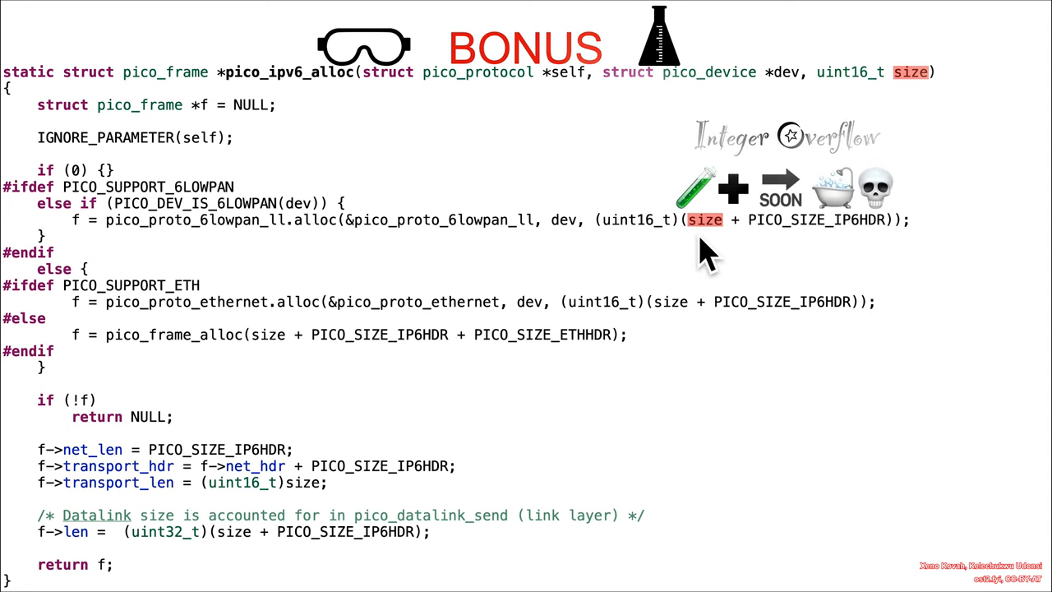
{"action": "mouse_move", "coordinate": [747, 259]}
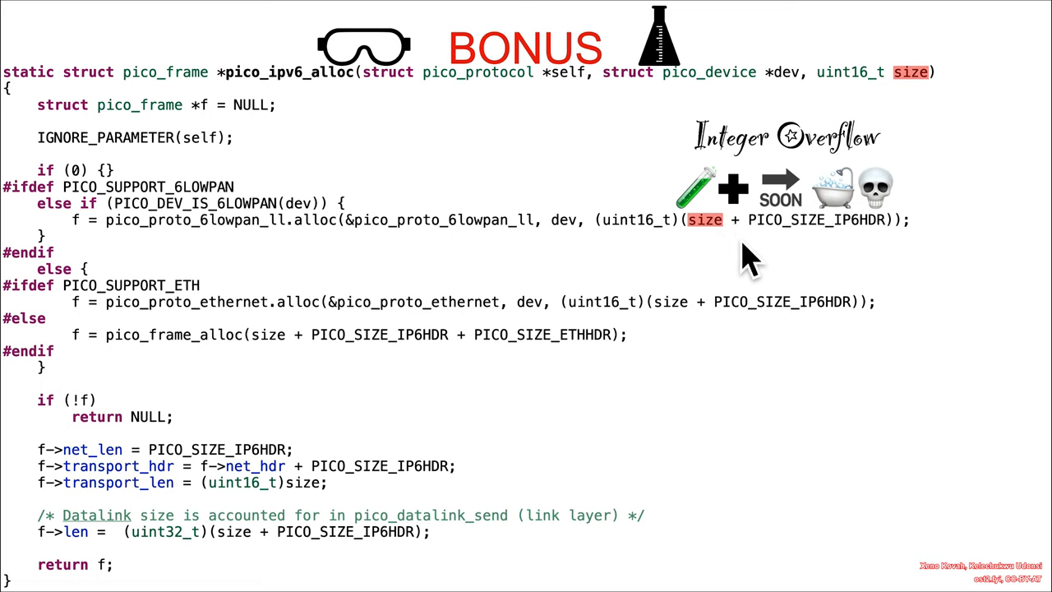
{"action": "mouse_move", "coordinate": [649, 247]}
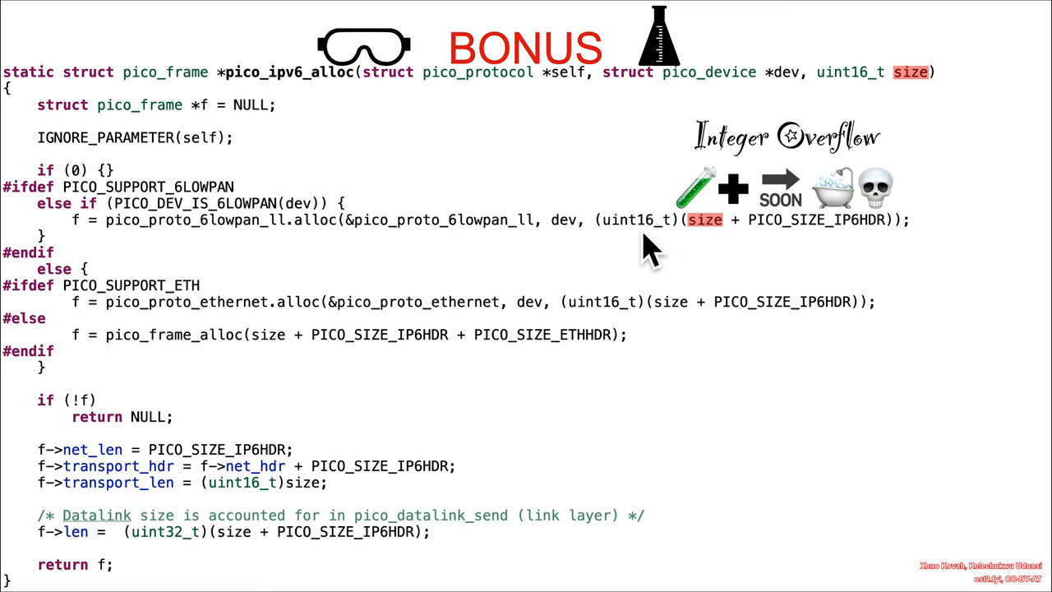
{"action": "mouse_move", "coordinate": [644, 254]}
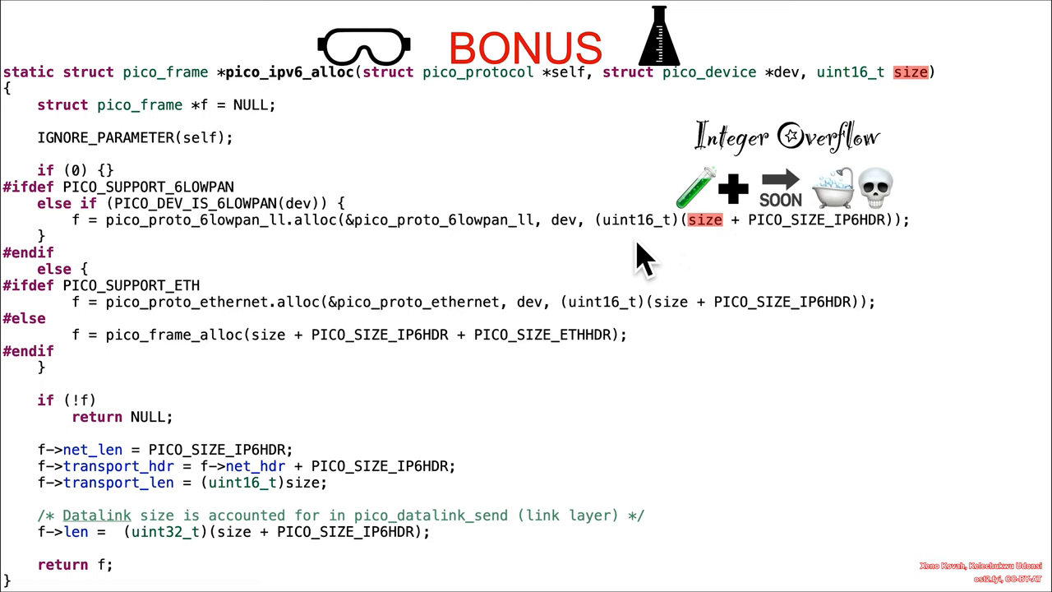
{"action": "mouse_move", "coordinate": [723, 246]}
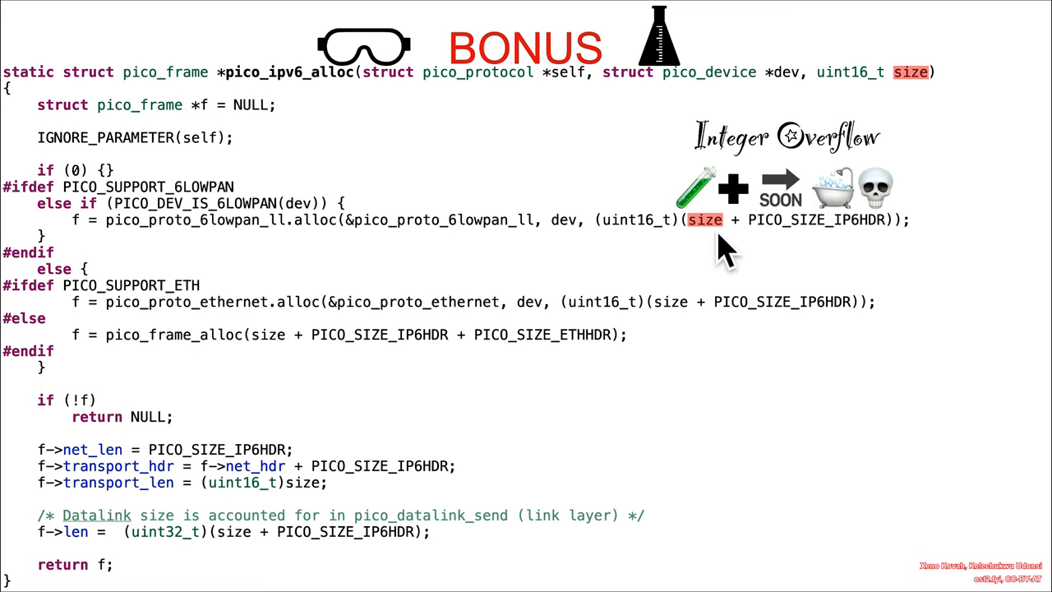
{"action": "mouse_move", "coordinate": [727, 247]}
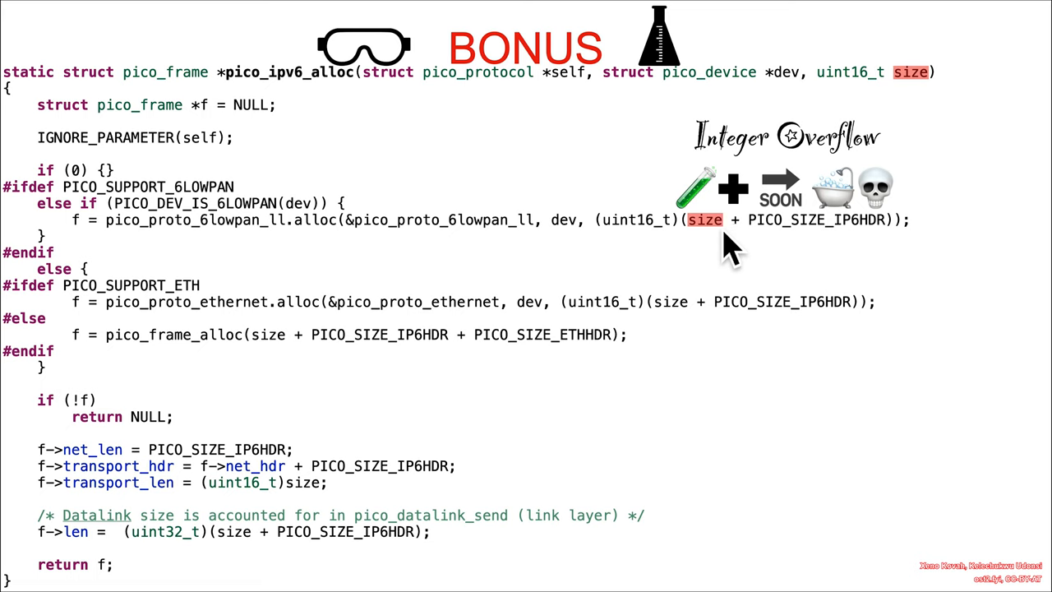
{"action": "mouse_move", "coordinate": [732, 246]}
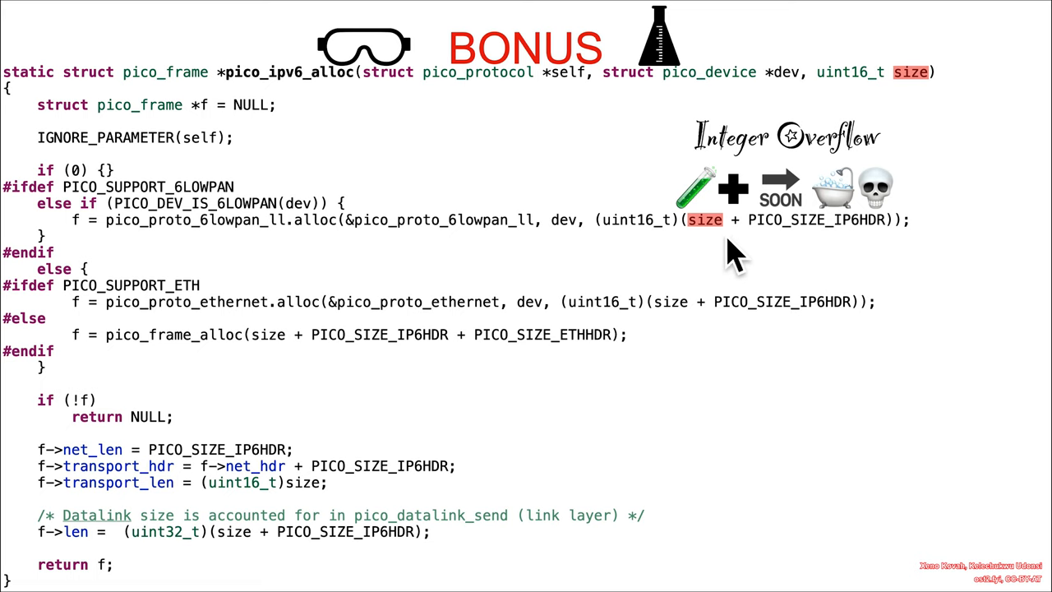
{"action": "mouse_move", "coordinate": [792, 250]}
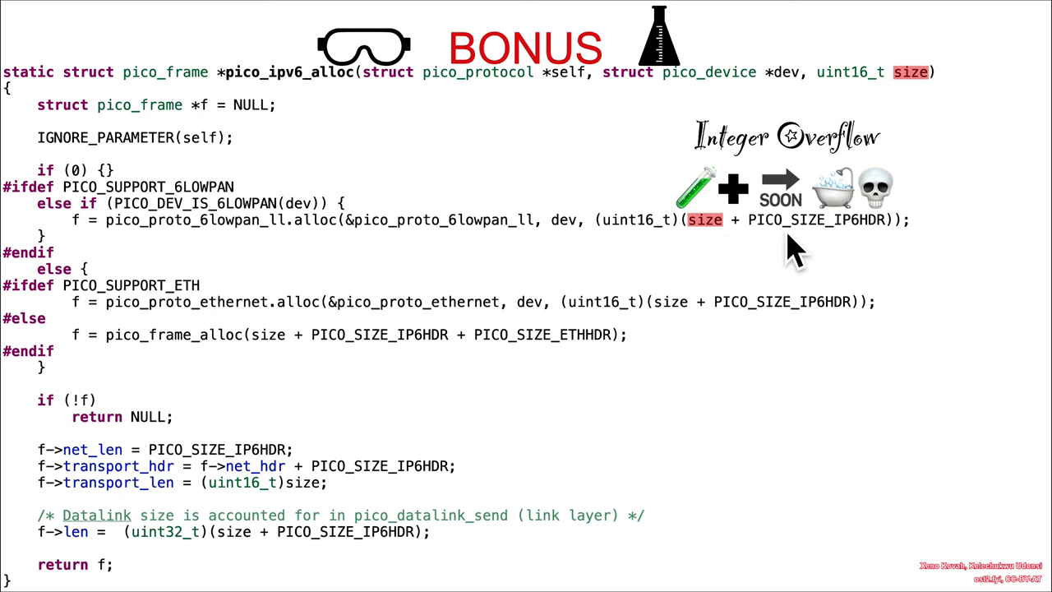
{"action": "mouse_move", "coordinate": [682, 250]}
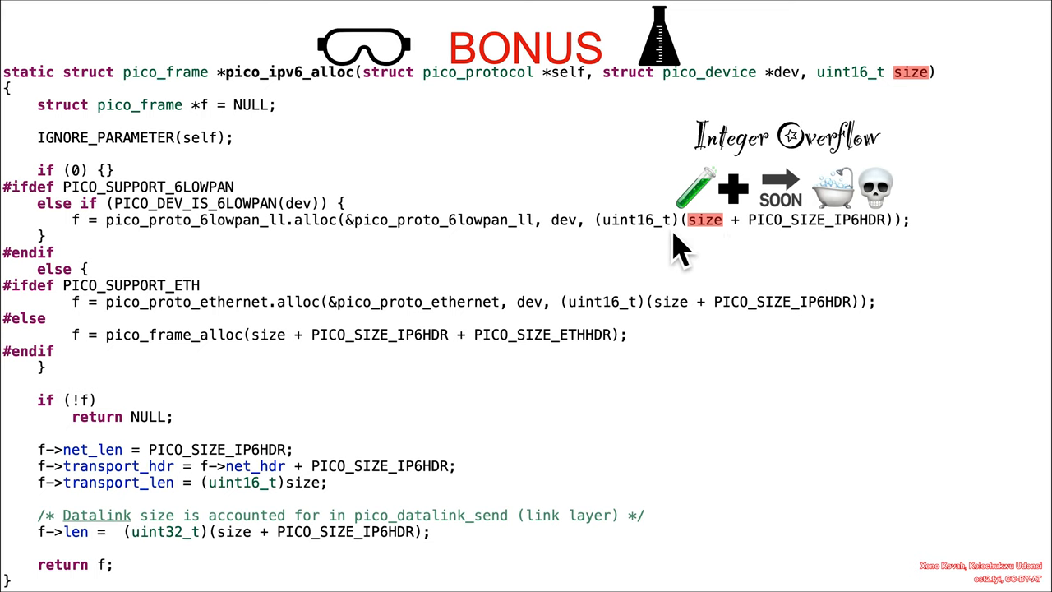
{"action": "mouse_move", "coordinate": [238, 239]}
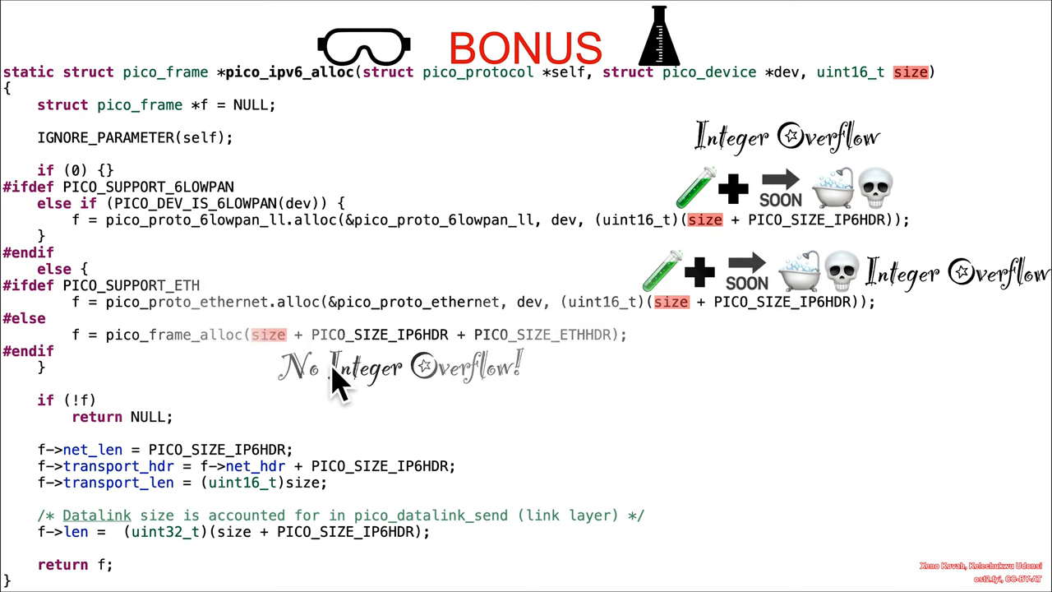
{"action": "mouse_move", "coordinate": [293, 374]}
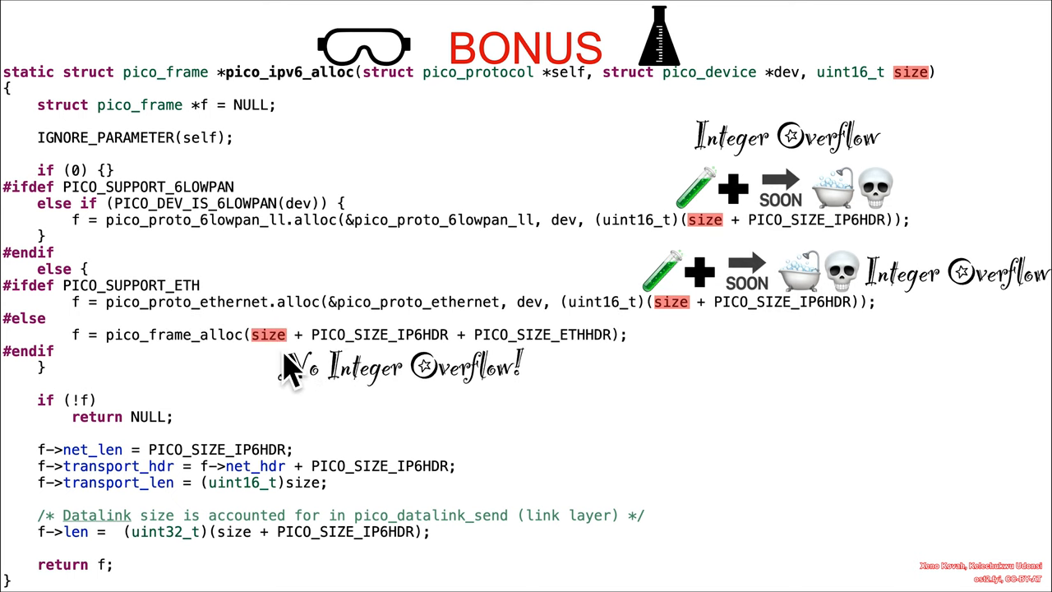
{"action": "mouse_move", "coordinate": [214, 374]}
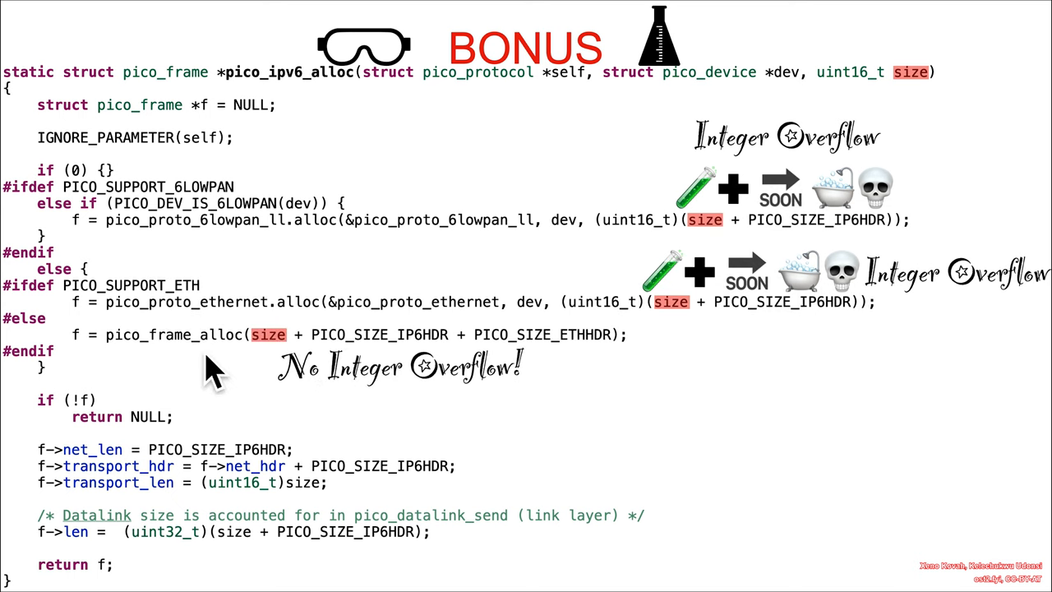
{"action": "mouse_move", "coordinate": [320, 364]}
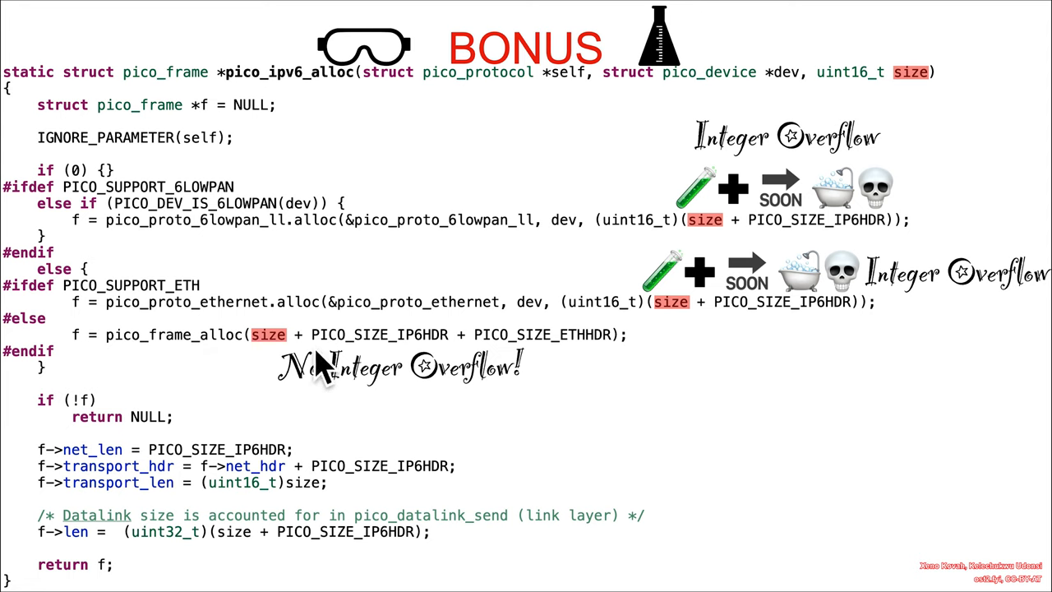
{"action": "mouse_move", "coordinate": [279, 361]}
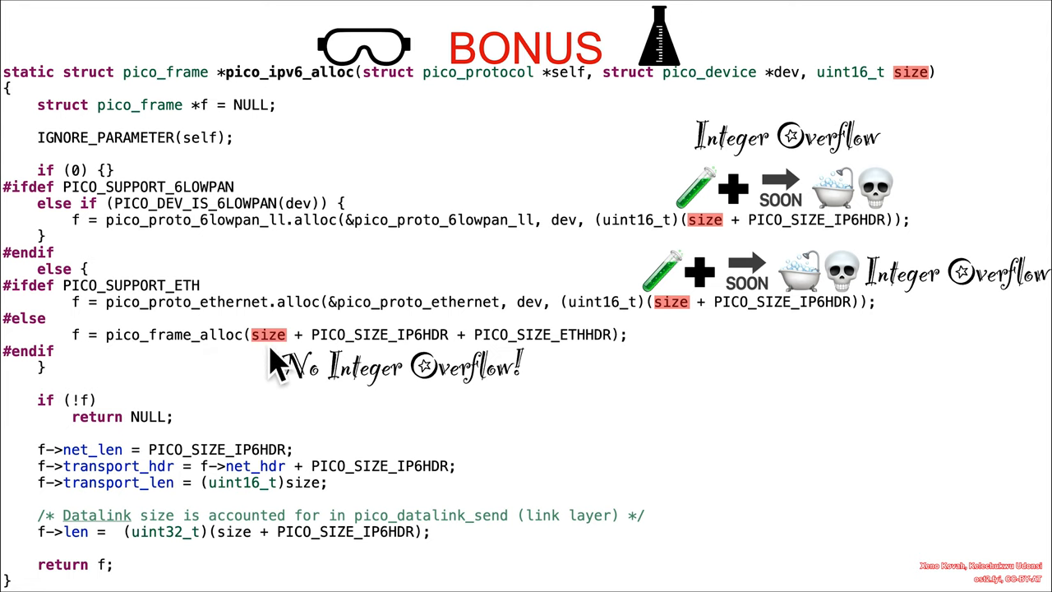
{"action": "mouse_move", "coordinate": [468, 361]}
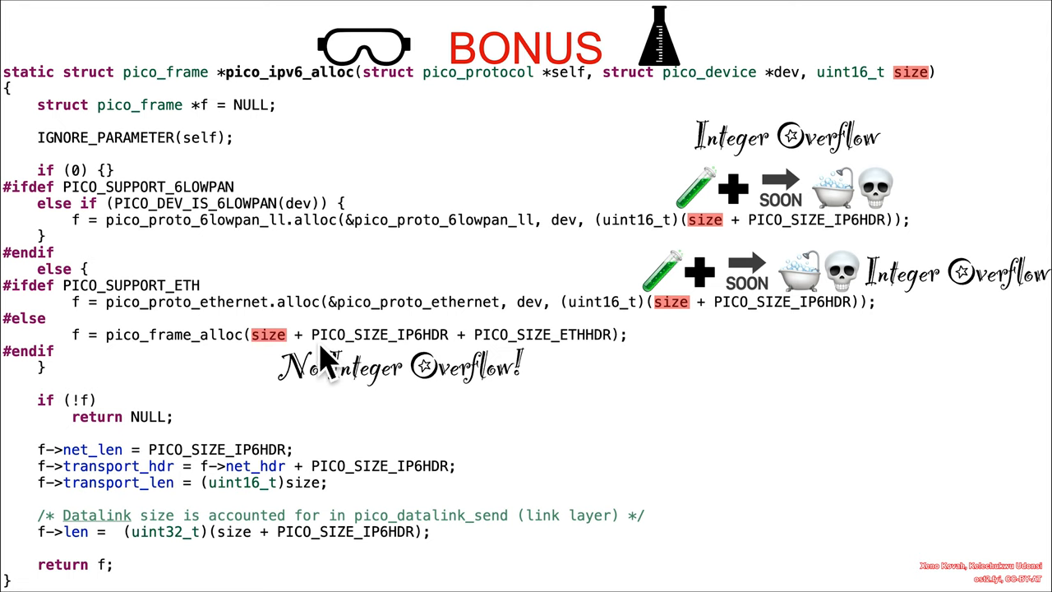
{"action": "mouse_move", "coordinate": [278, 375]}
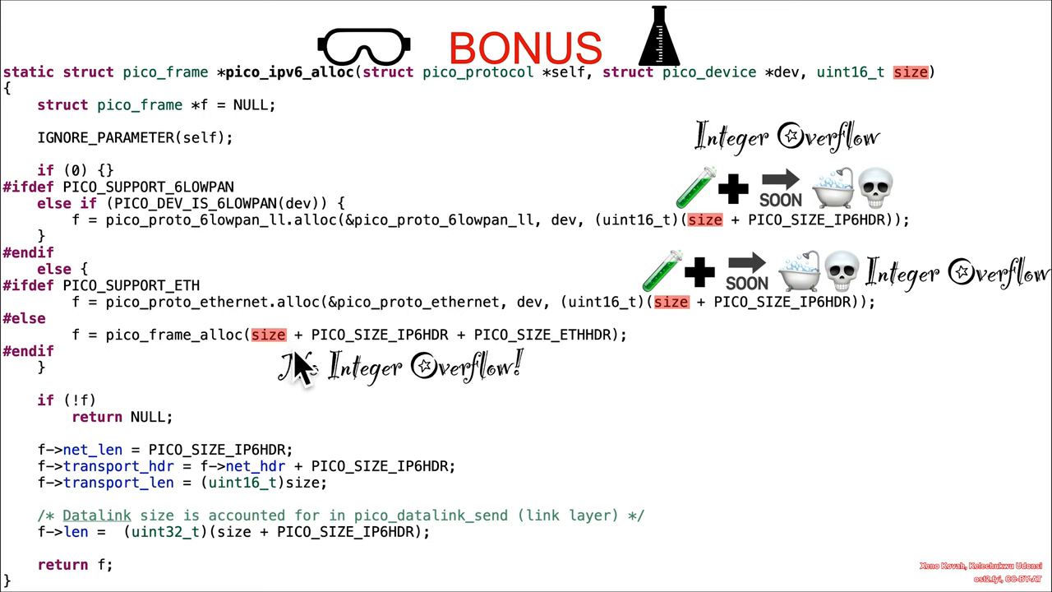
{"action": "mouse_move", "coordinate": [342, 378]}
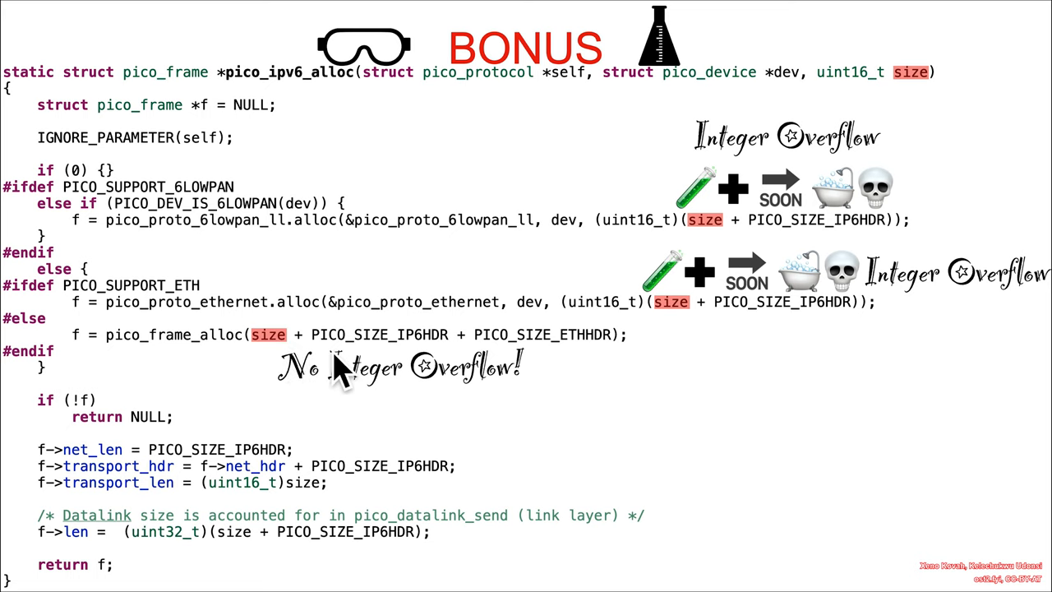
{"action": "mouse_move", "coordinate": [641, 369]}
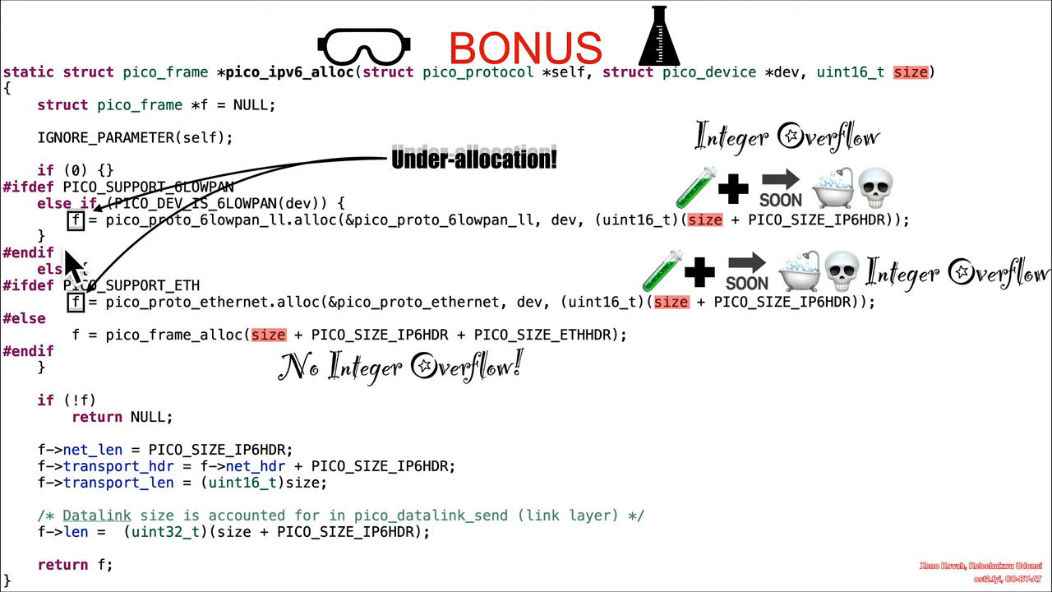
{"action": "mouse_move", "coordinate": [179, 489]}
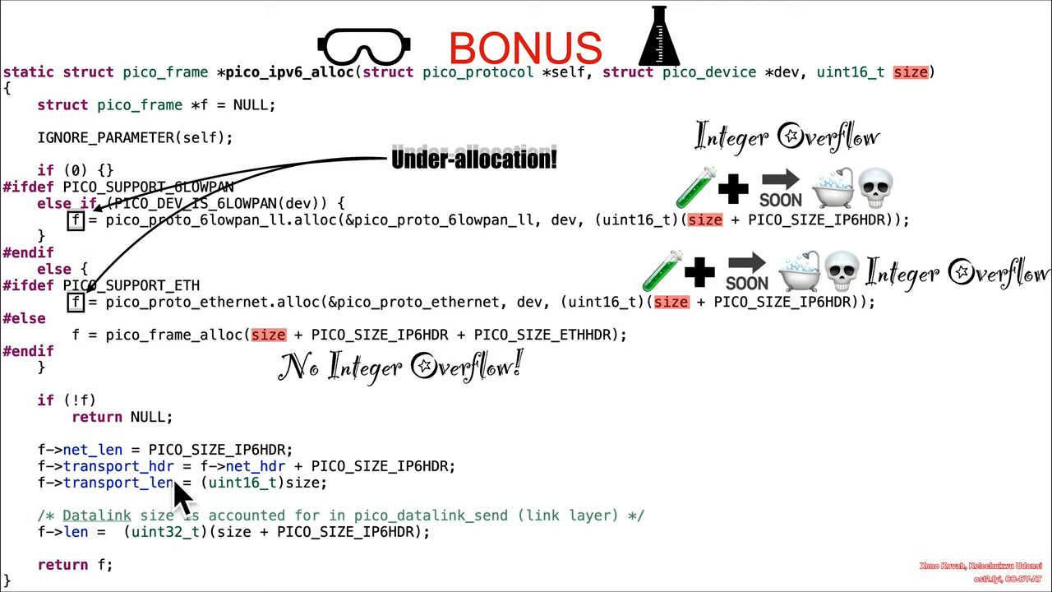
{"action": "mouse_move", "coordinate": [440, 493]}
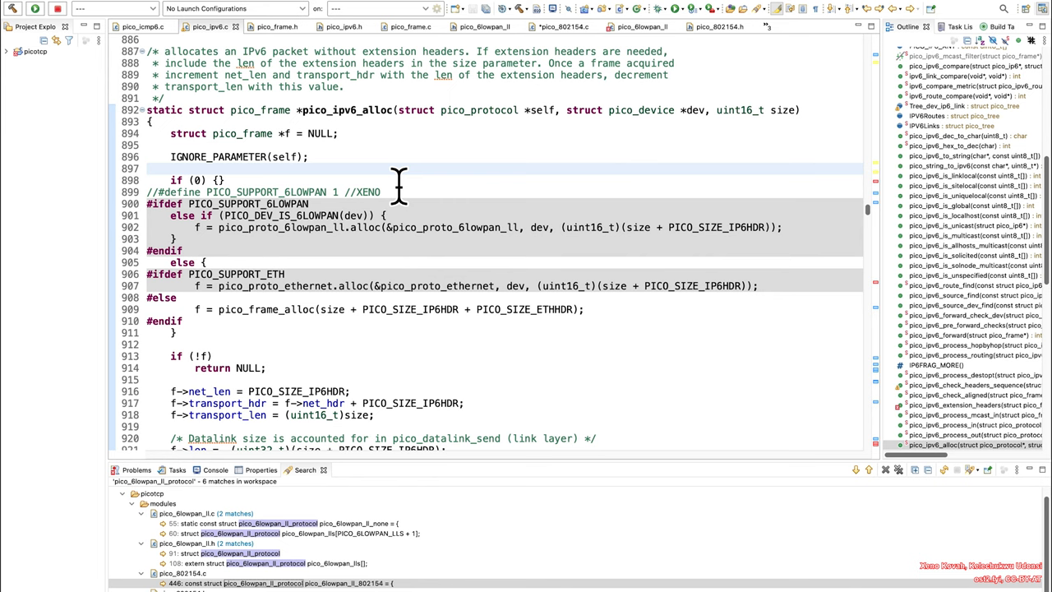
Step: Place the cursor on the allocation line of pico_ipv6_alloc to review its 6LoWPAN and Ethernet branches
{"action": "left_click", "coordinate": [148, 167]}
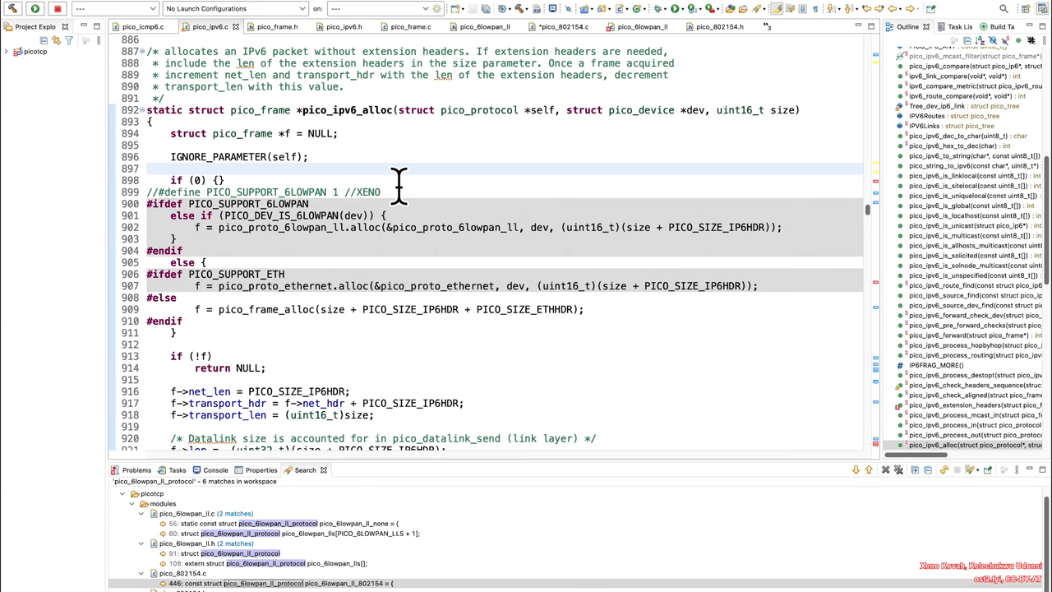
{"action": "left_click", "coordinate": [148, 167]}
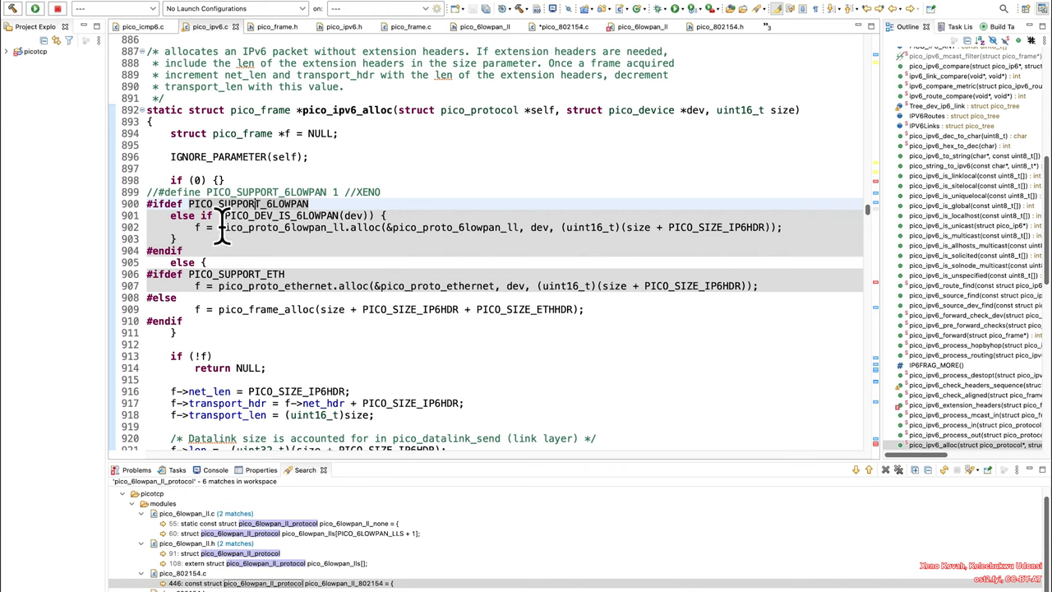
{"action": "mouse_move", "coordinate": [282, 271]}
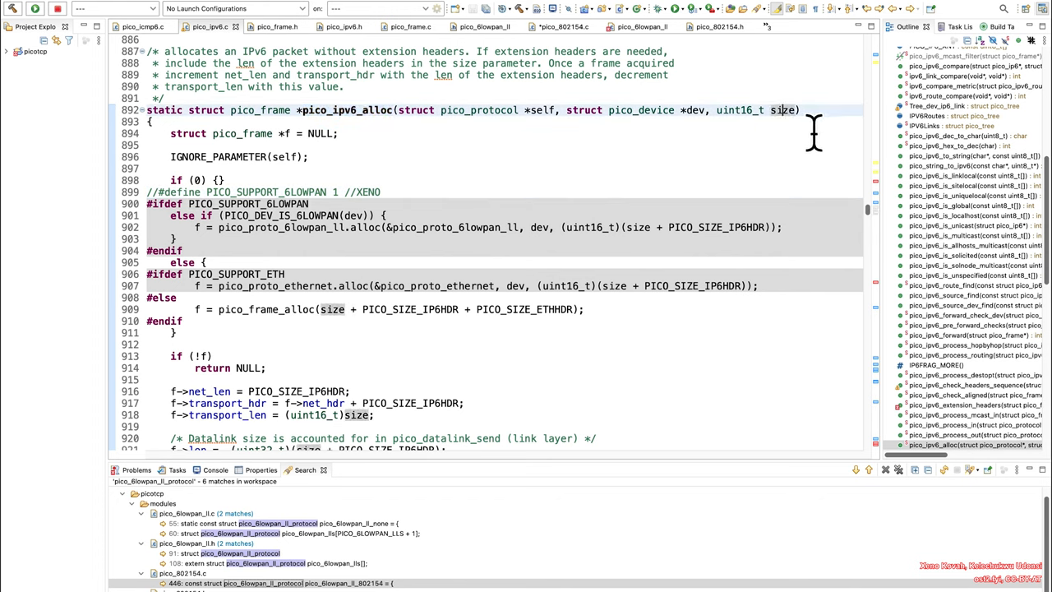
{"action": "mouse_move", "coordinate": [340, 332]}
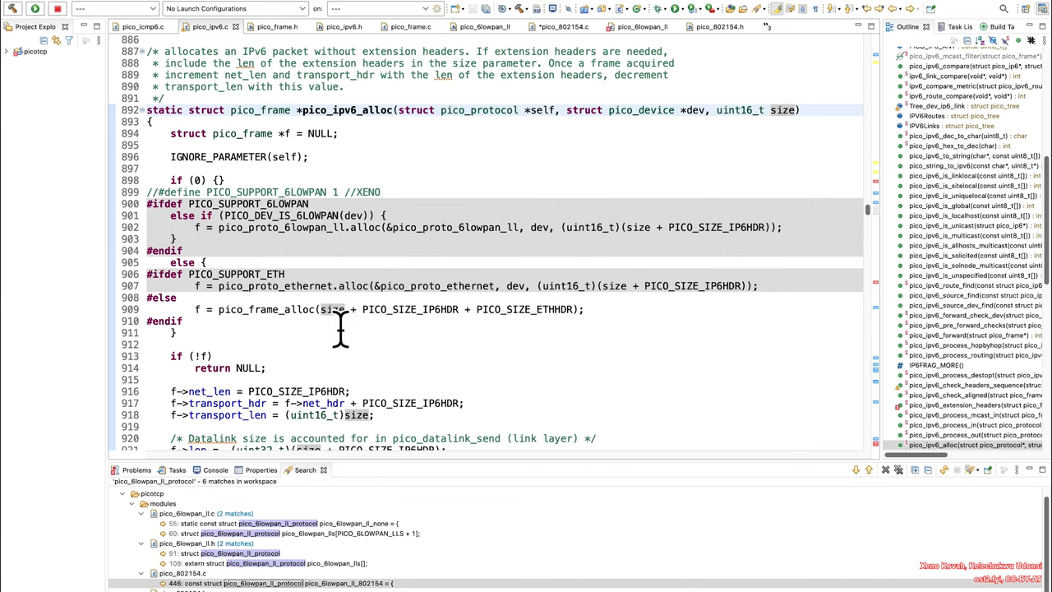
{"action": "mouse_move", "coordinate": [609, 250]}
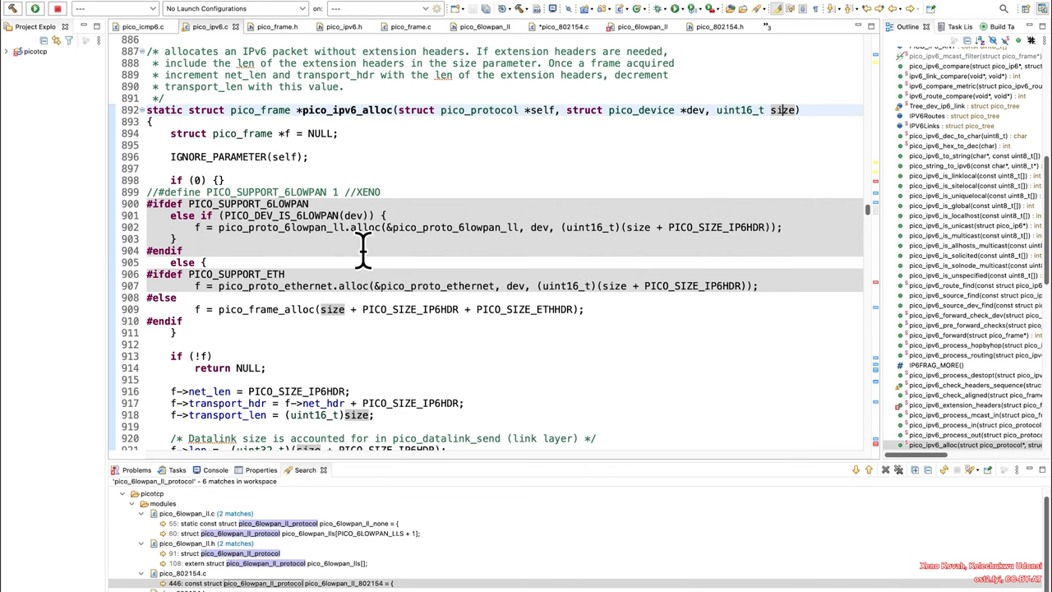
{"action": "mouse_move", "coordinate": [467, 249]}
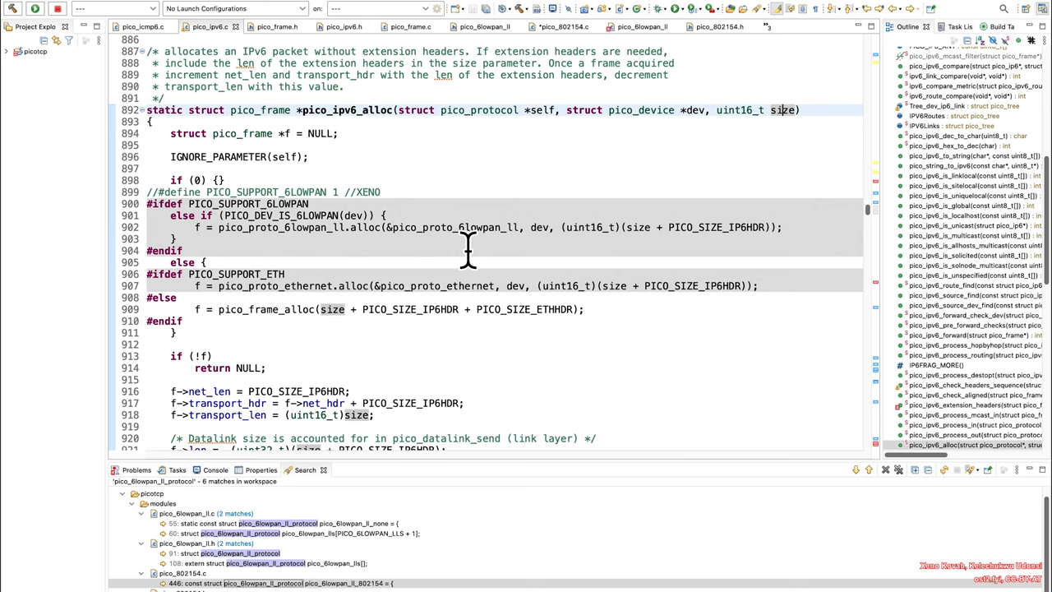
{"action": "mouse_move", "coordinate": [451, 249]}
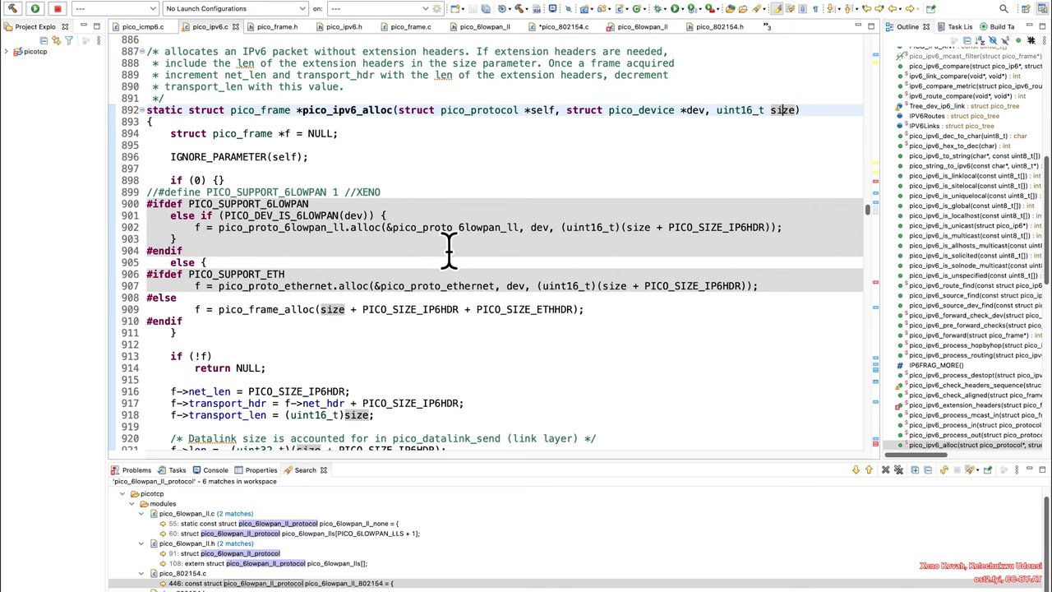
{"action": "mouse_move", "coordinate": [255, 215]}
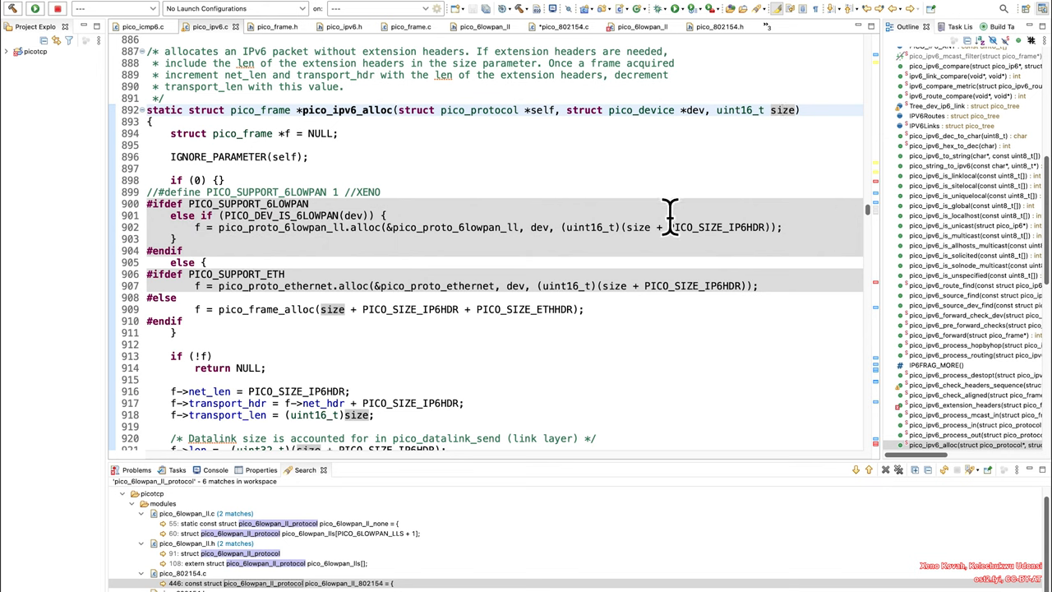
{"action": "mouse_move", "coordinate": [525, 272]}
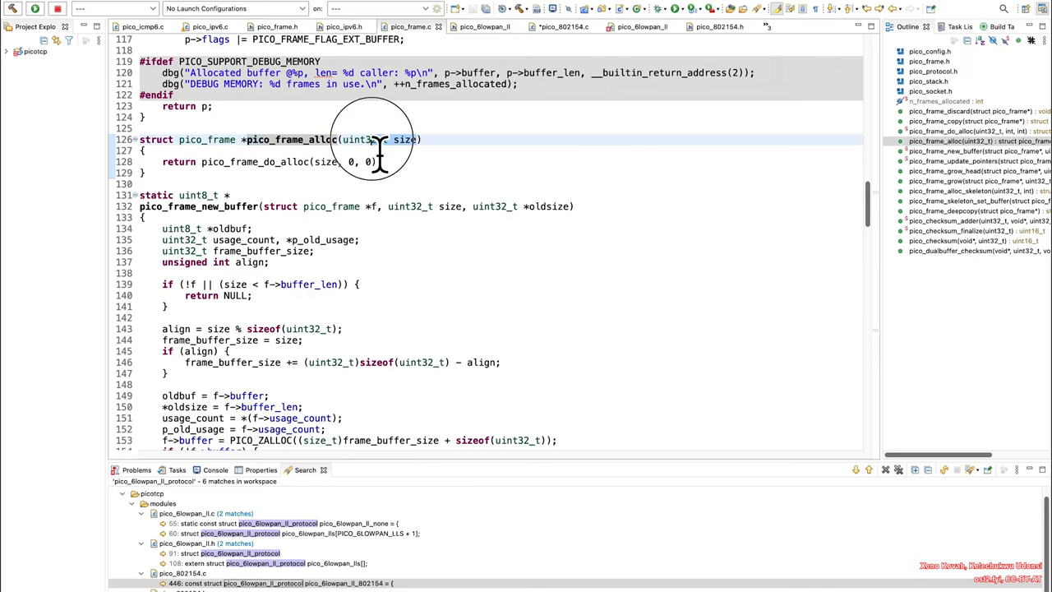
{"action": "mouse_move", "coordinate": [457, 161]}
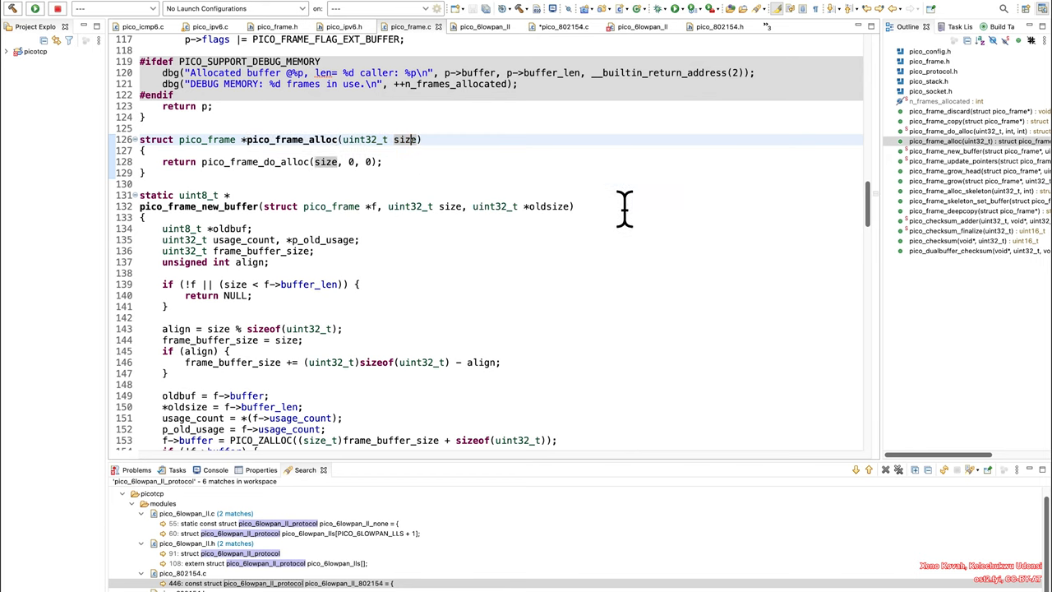
{"action": "mouse_move", "coordinate": [414, 173]}
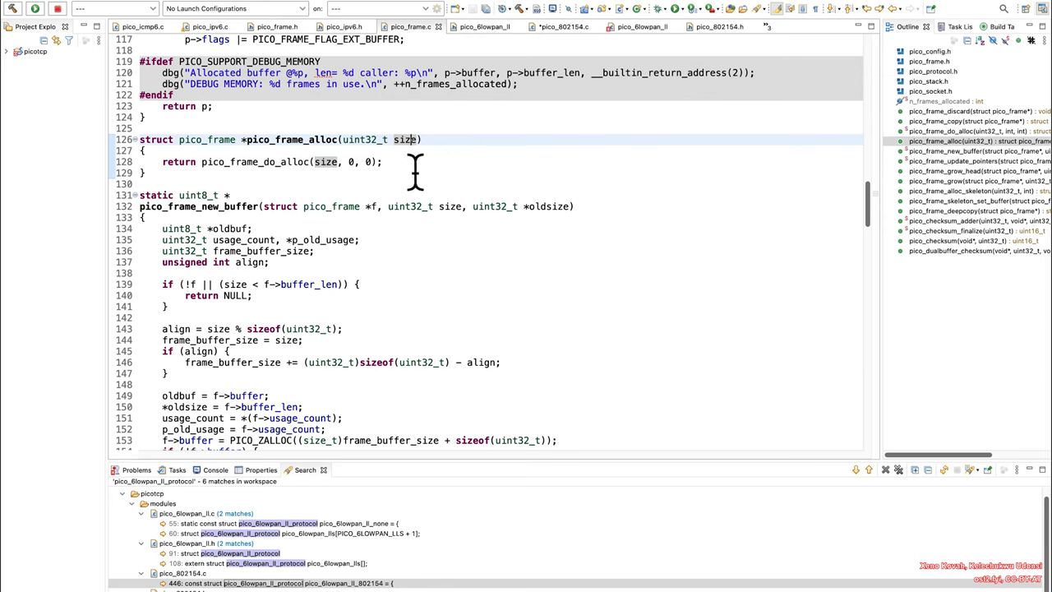
{"action": "mouse_move", "coordinate": [551, 151]}
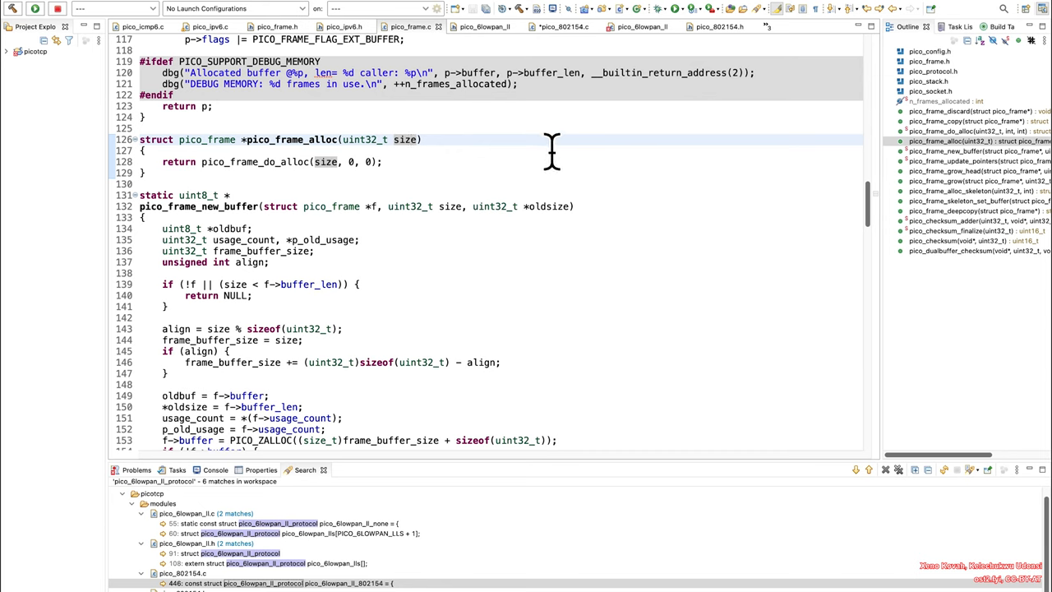
{"action": "mouse_move", "coordinate": [480, 151]}
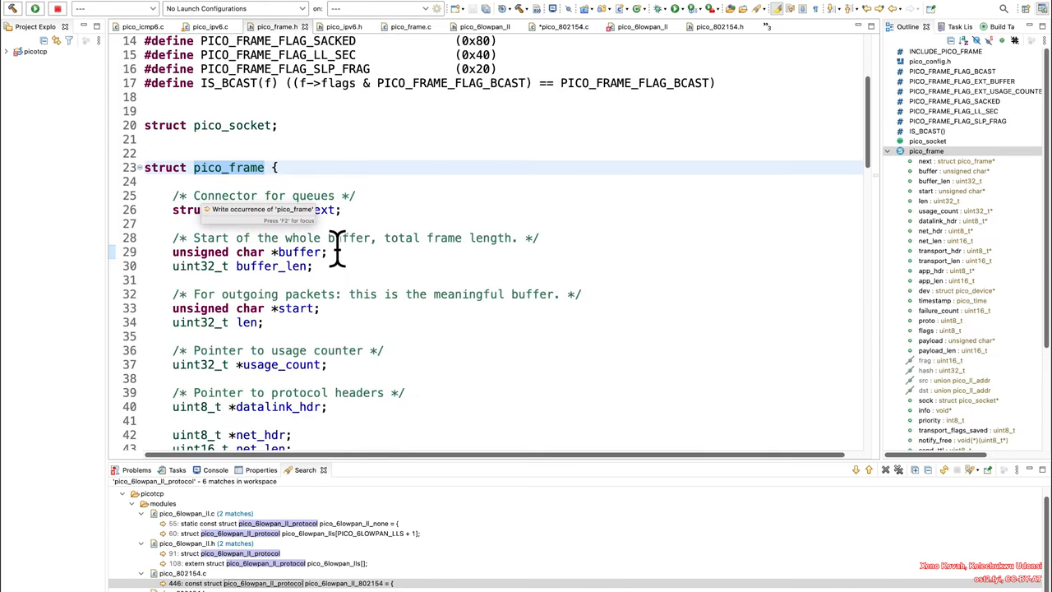
Step: Scroll through struct pico_frame in pico_frame.h to locate the buffer and buffer_len fields
{"action": "scroll", "scroll_direction": "down", "scroll_amount": 3}
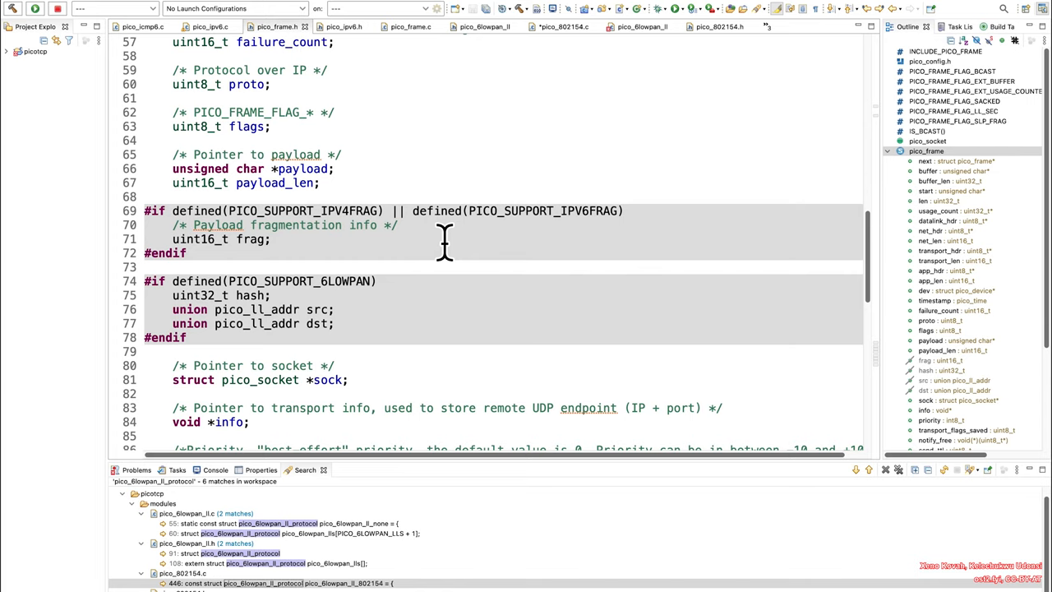
{"action": "scroll", "scroll_direction": "up", "scroll_amount": 3}
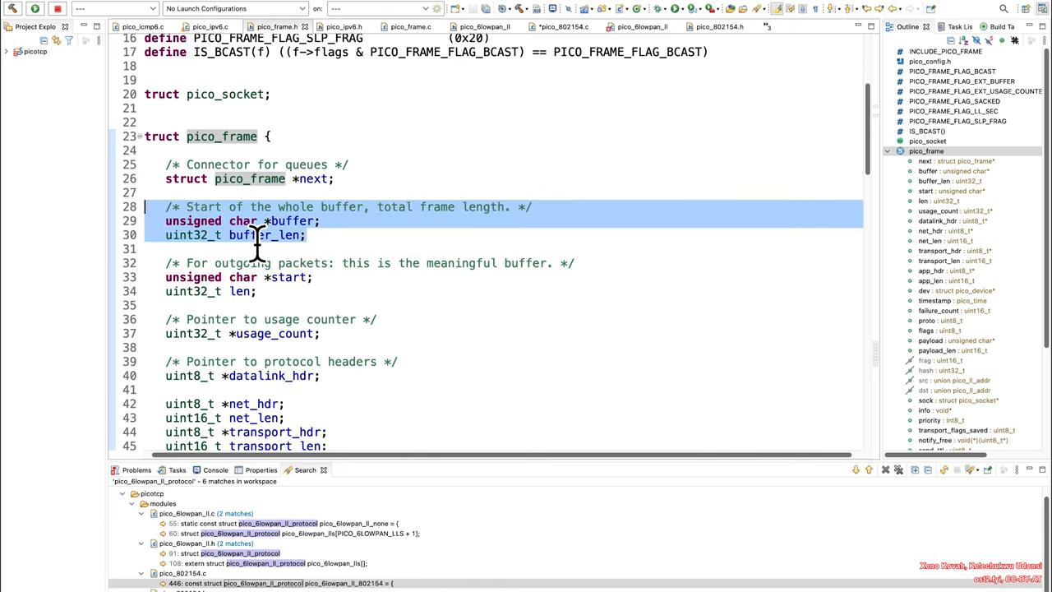
{"action": "mouse_move", "coordinate": [370, 230]}
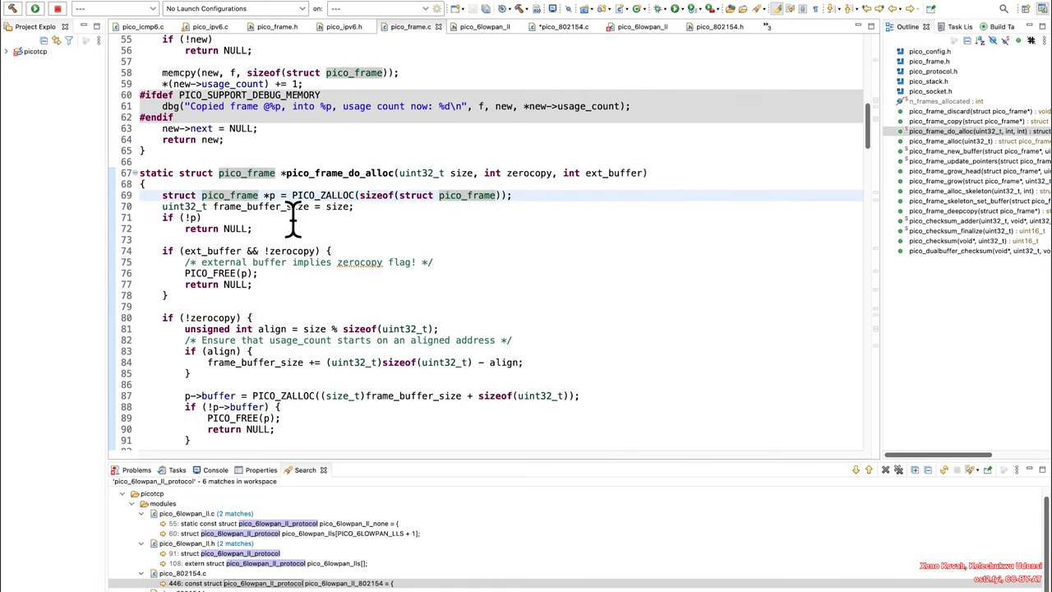
{"action": "mouse_move", "coordinate": [322, 207]}
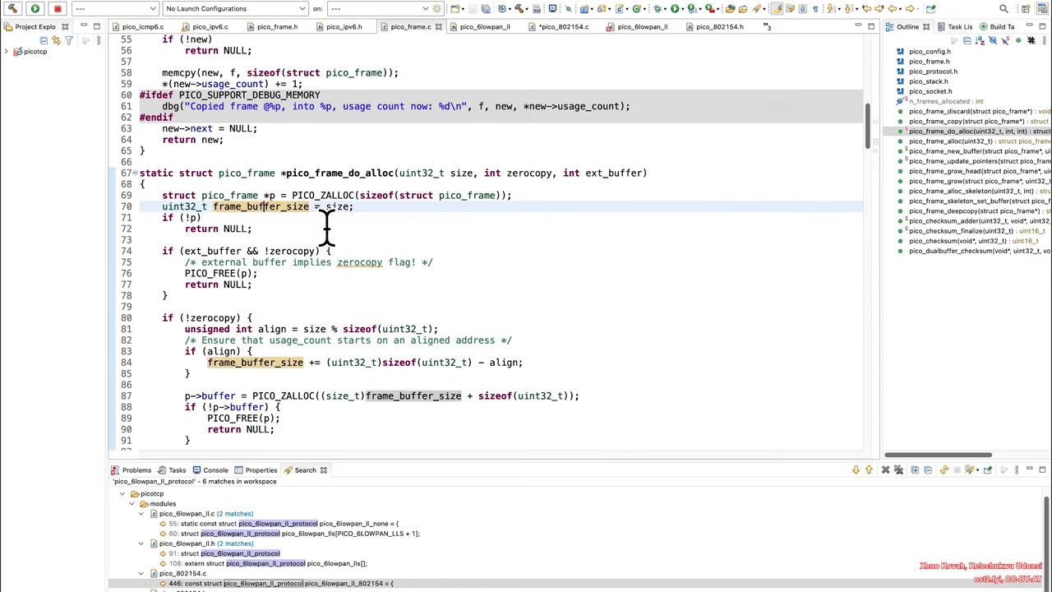
{"action": "scroll", "scroll_direction": "down", "scroll_amount": 3}
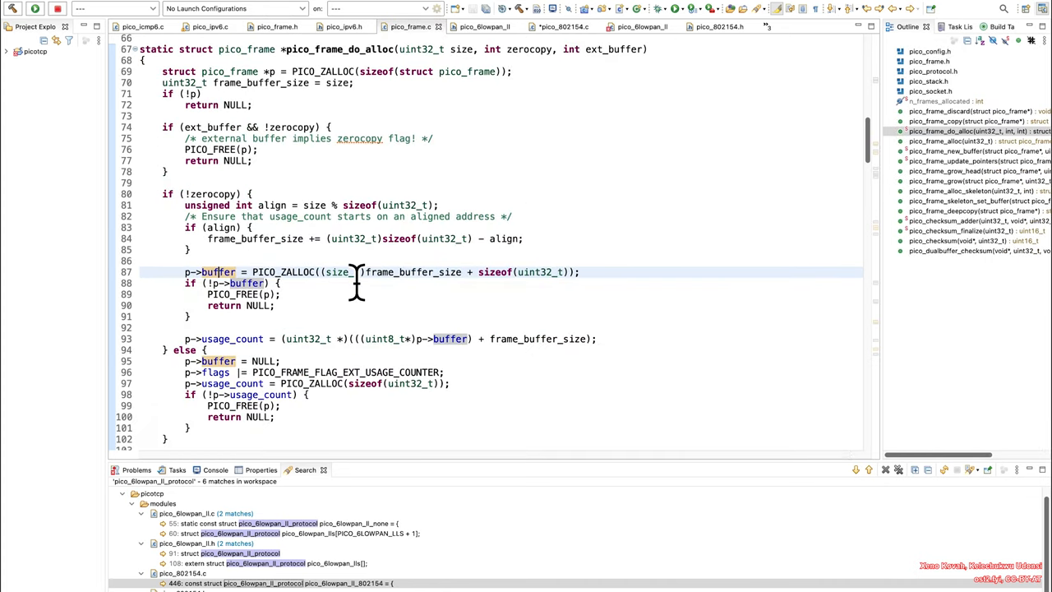
{"action": "scroll", "scroll_direction": "down", "scroll_amount": 3}
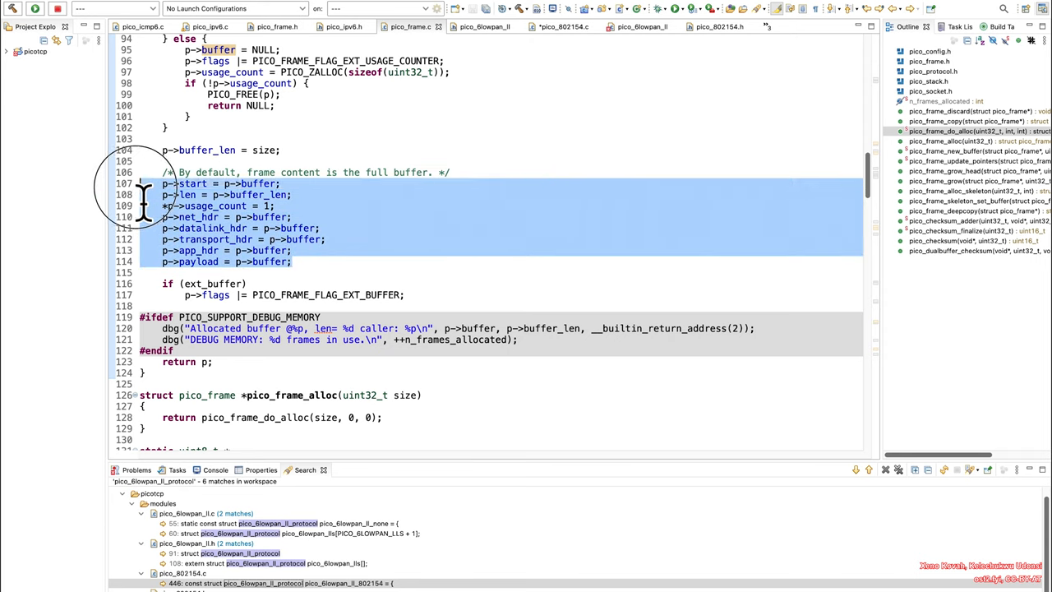
{"action": "left_click", "coordinate": [205, 206]}
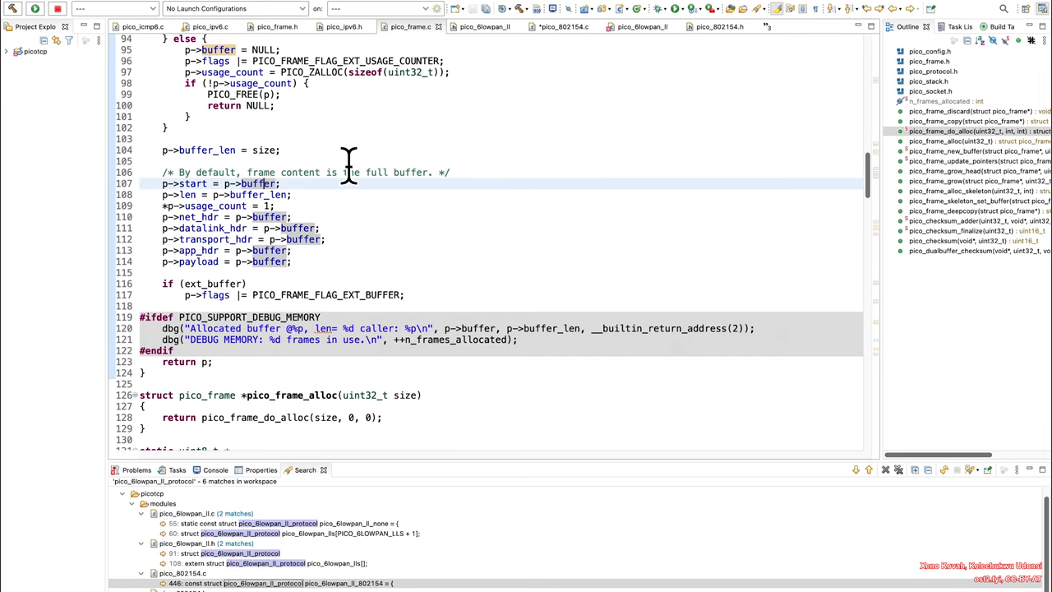
{"action": "mouse_move", "coordinate": [222, 200]}
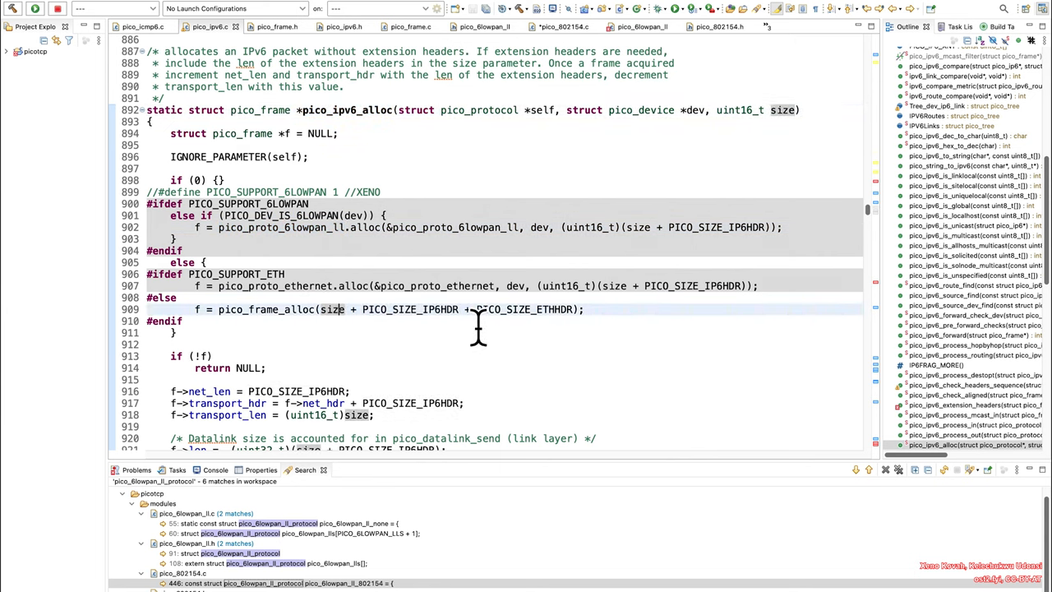
{"action": "mouse_move", "coordinate": [255, 309]}
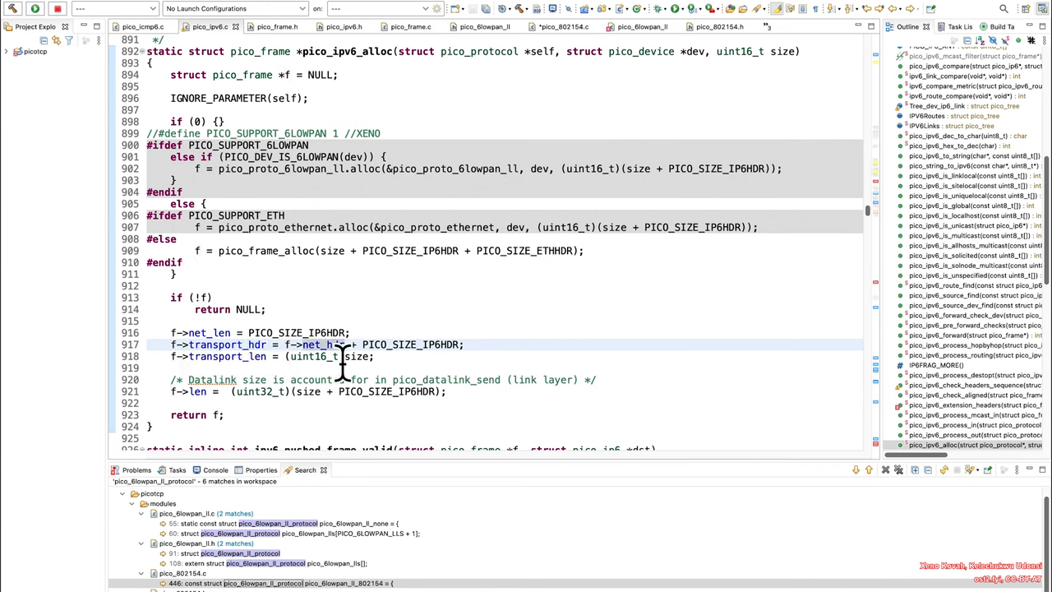
{"action": "mouse_move", "coordinate": [365, 249]}
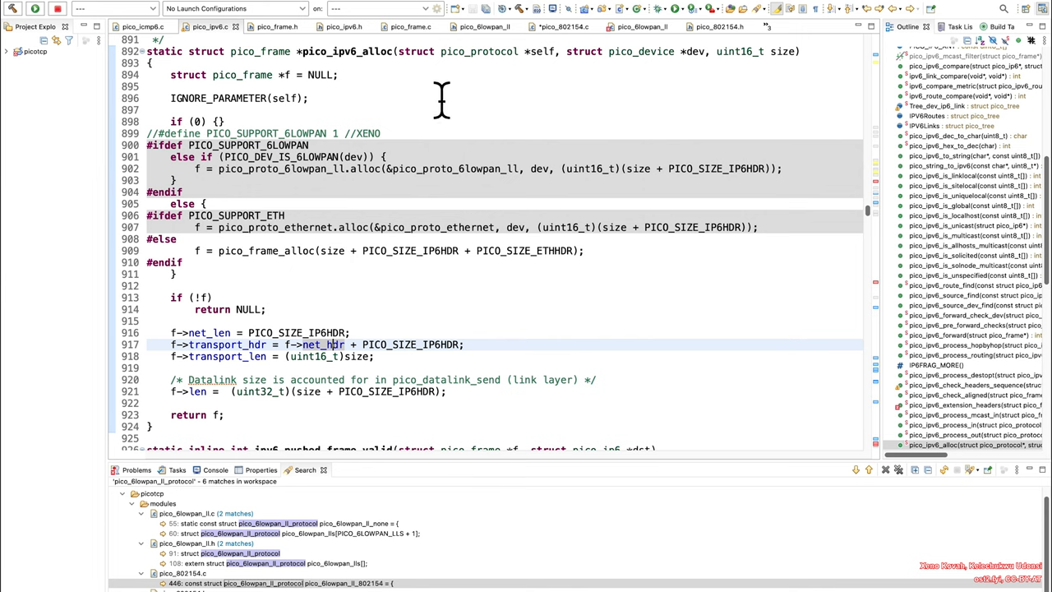
{"action": "mouse_move", "coordinate": [336, 368]}
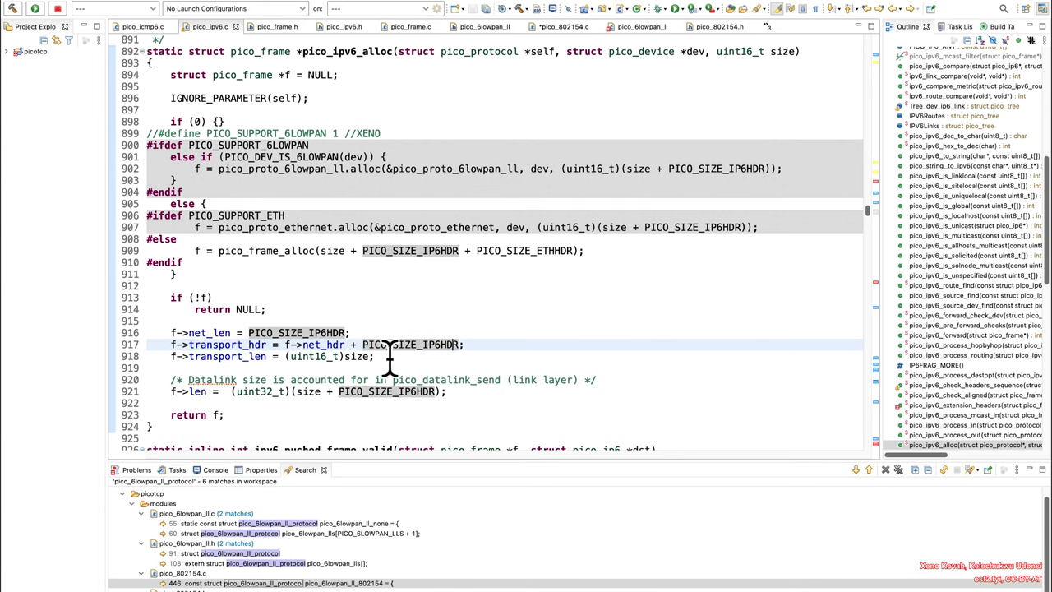
{"action": "mouse_move", "coordinate": [374, 184]}
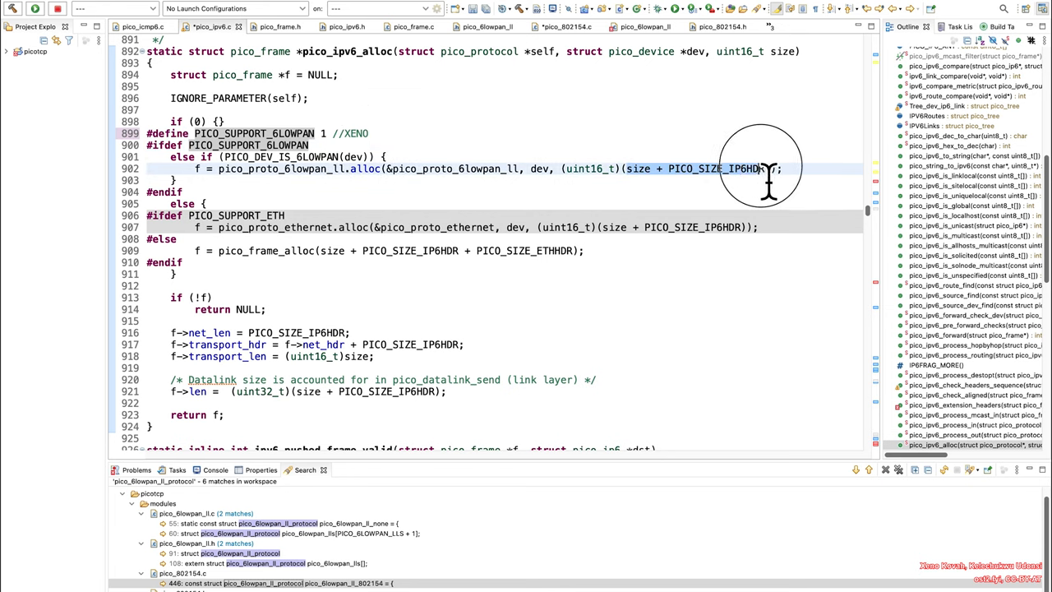
{"action": "mouse_move", "coordinate": [424, 173]}
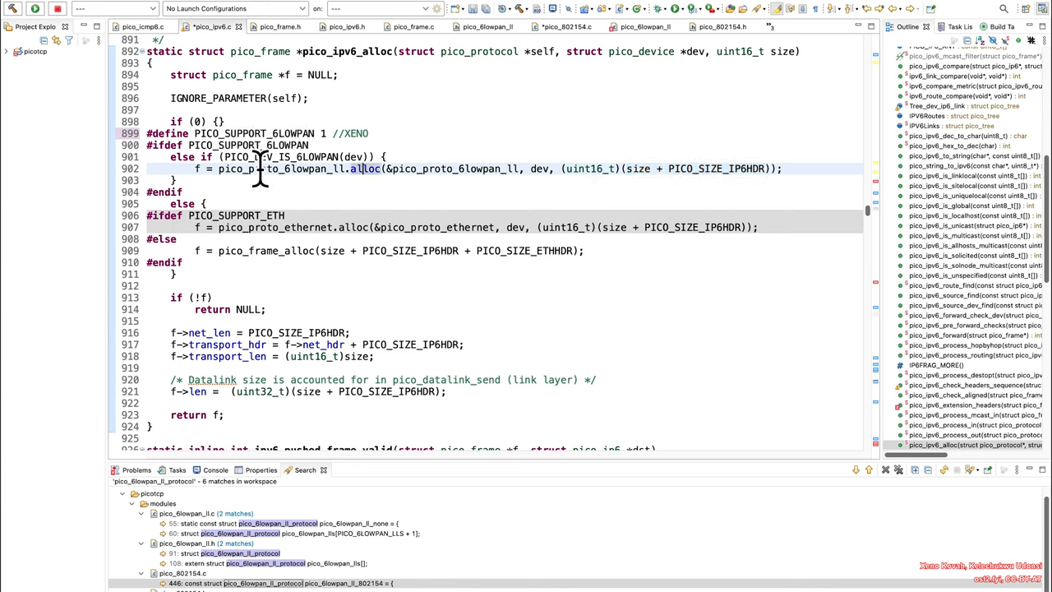
{"action": "mouse_move", "coordinate": [255, 167]}
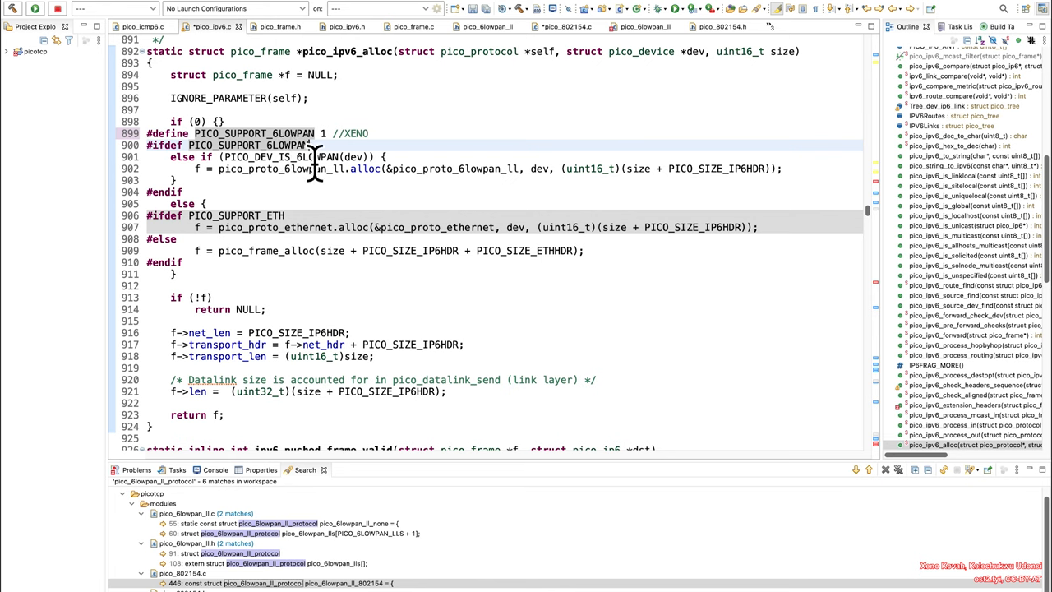
{"action": "mouse_move", "coordinate": [316, 181]}
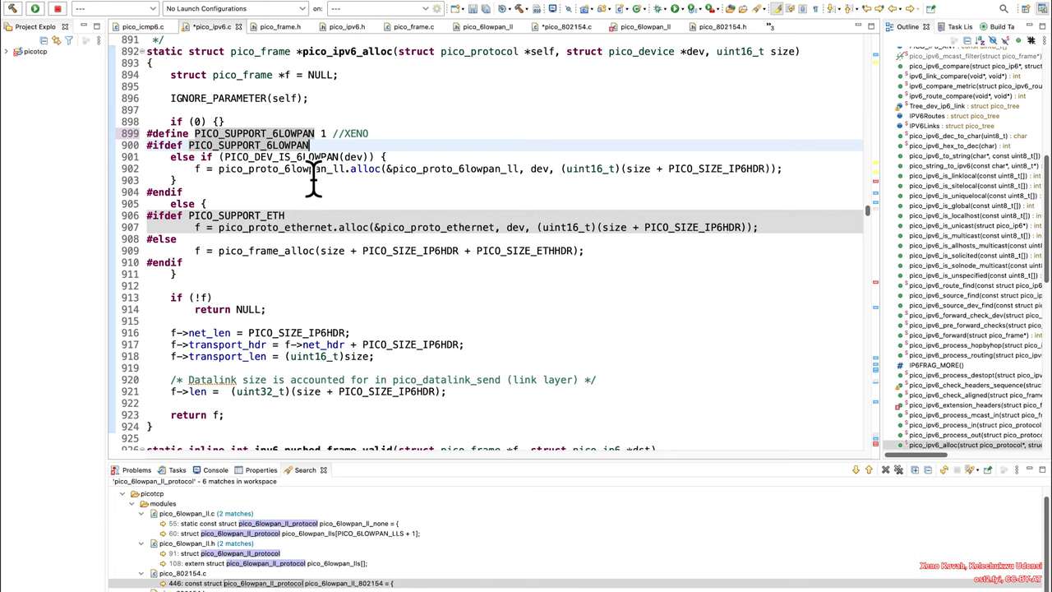
{"action": "mouse_move", "coordinate": [375, 167]}
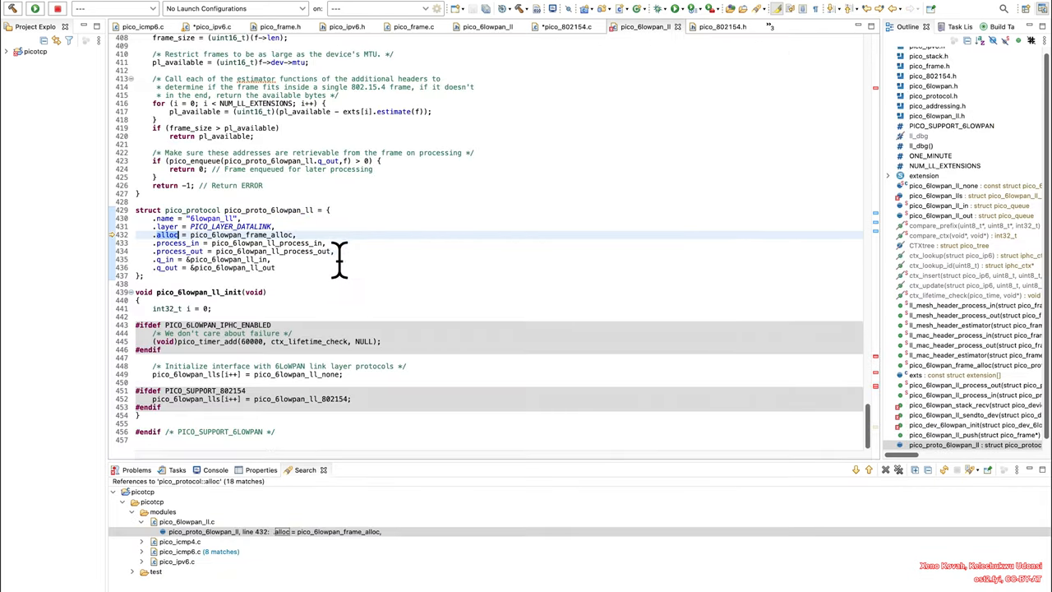
Step: Scroll up within pico_6lowpan_frame_alloc to see how size is forwarded to the link-layer alloc
{"action": "scroll", "scroll_direction": "up", "scroll_amount": 3}
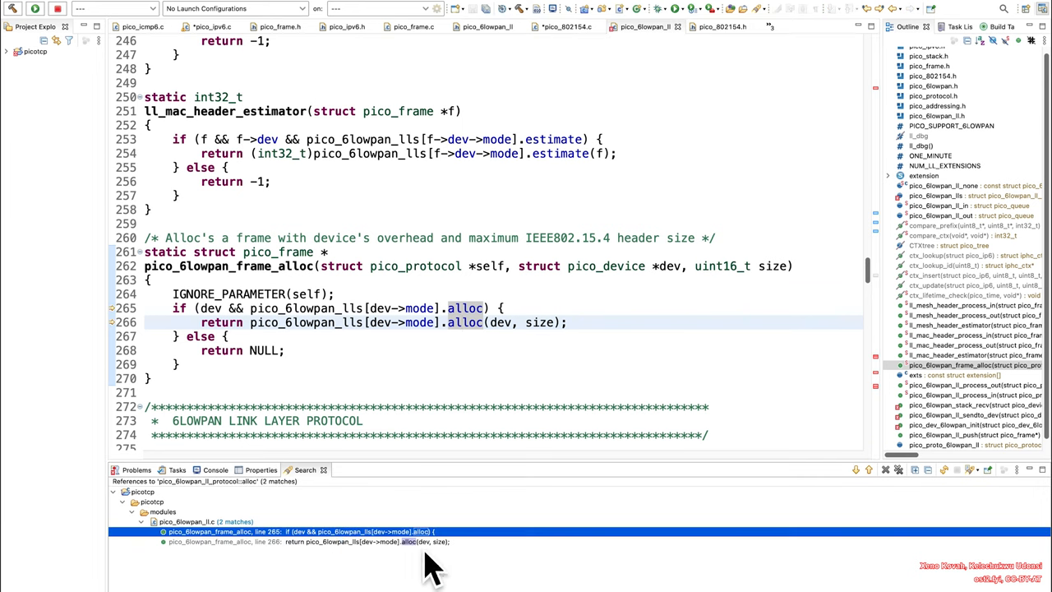
{"action": "mouse_move", "coordinate": [292, 329]}
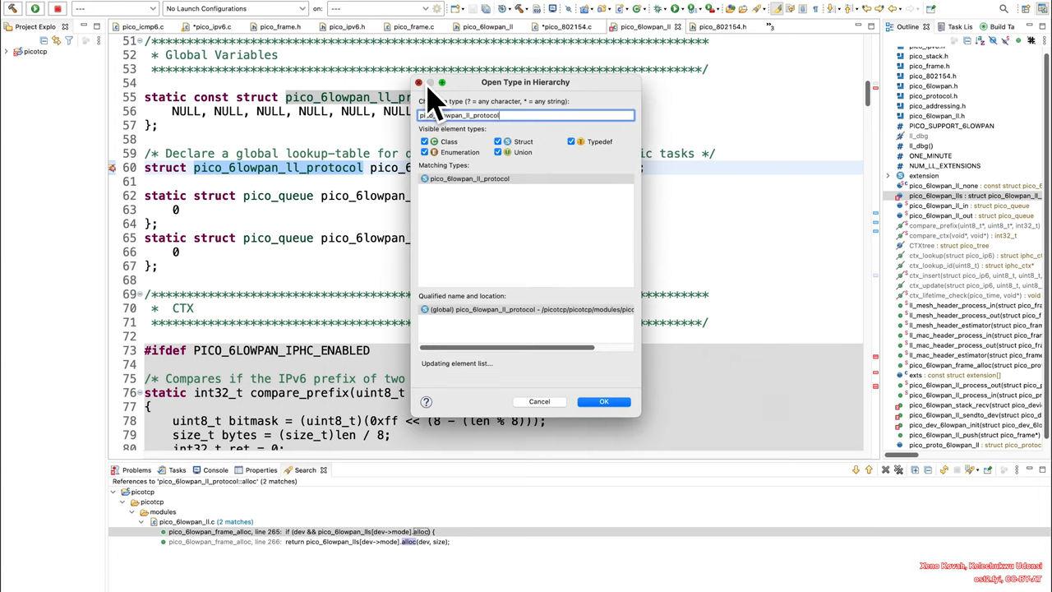
Step: Confirm the pico_6lowpan_ll_protocol lookup, follow the pico_802154.c match, and jump to pico_frame_alloc_with_headroom
{"action": "left_click", "coordinate": [603, 401]}
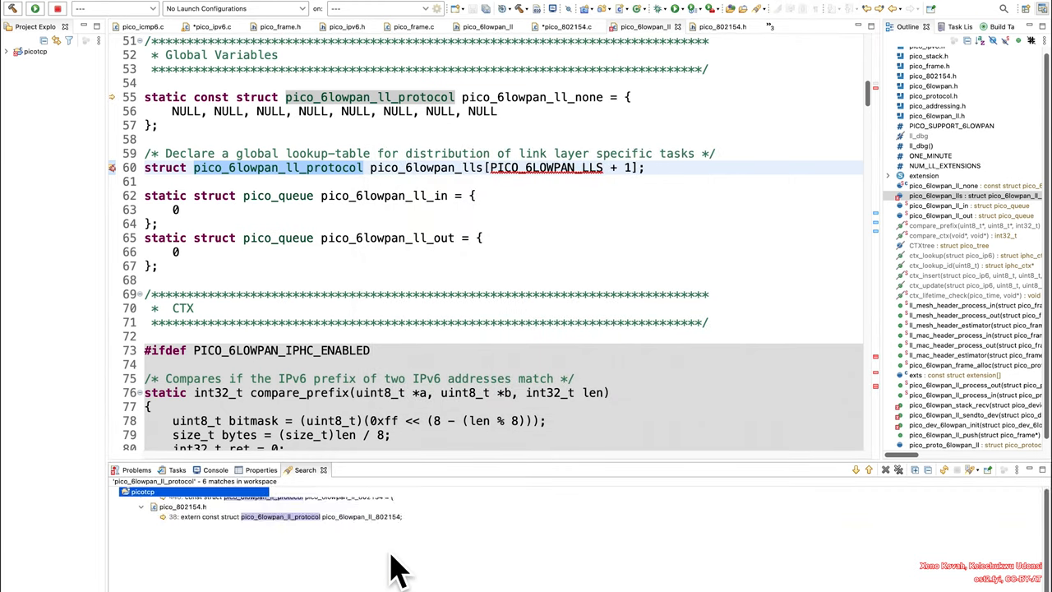
{"action": "left_click", "coordinate": [132, 503]}
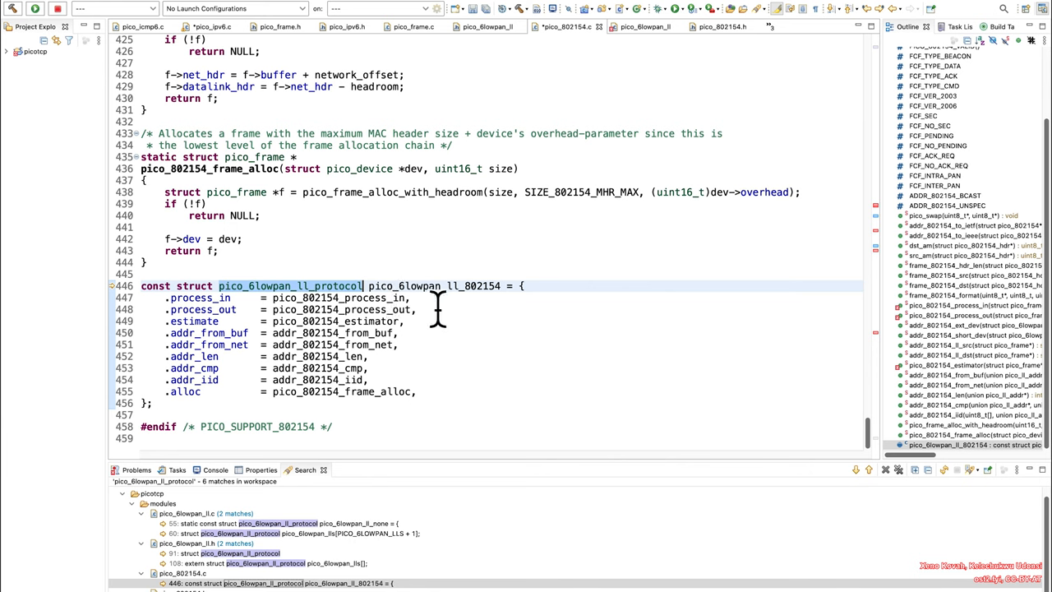
{"action": "mouse_move", "coordinate": [450, 315]}
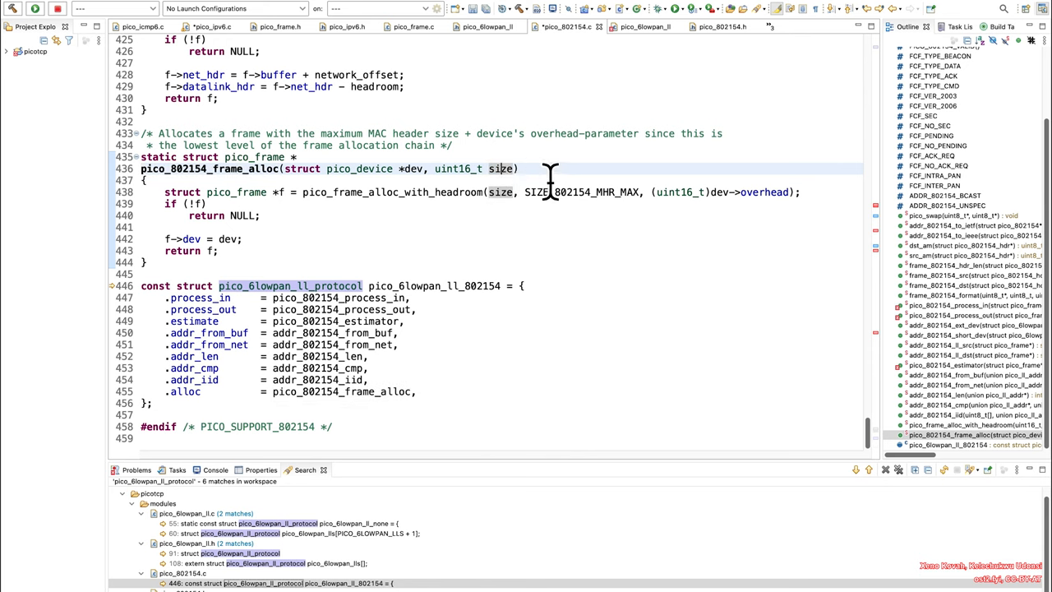
{"action": "mouse_move", "coordinate": [478, 203]}
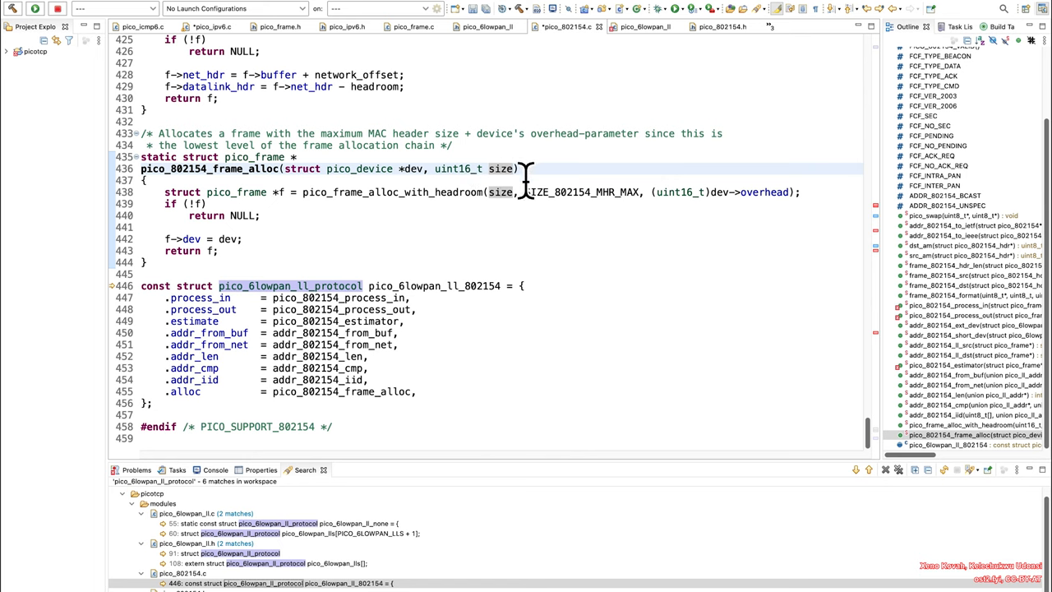
{"action": "mouse_move", "coordinate": [543, 214]}
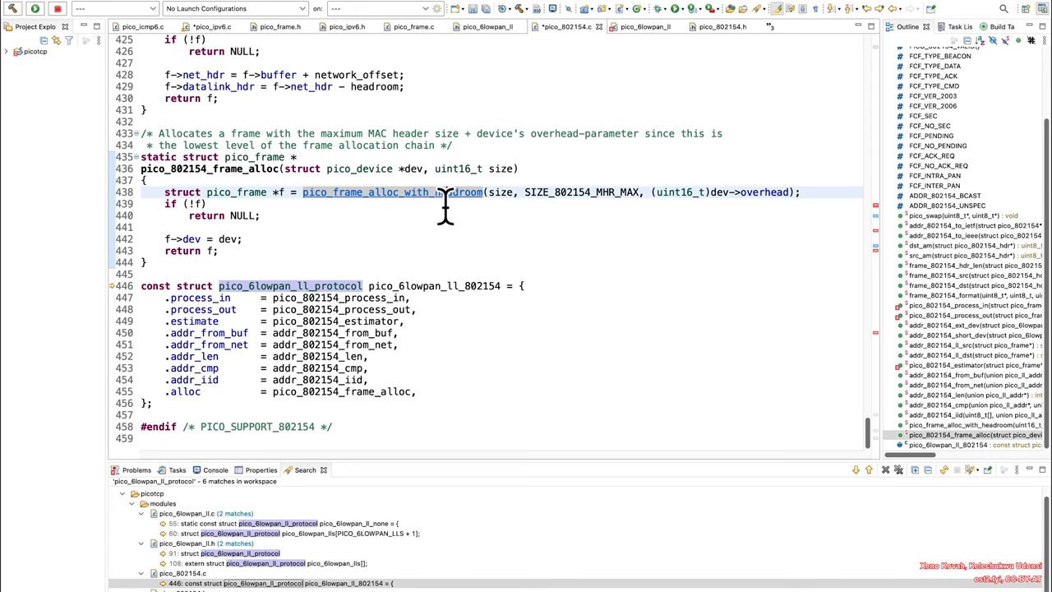
{"action": "left_click", "coordinate": [392, 191]}
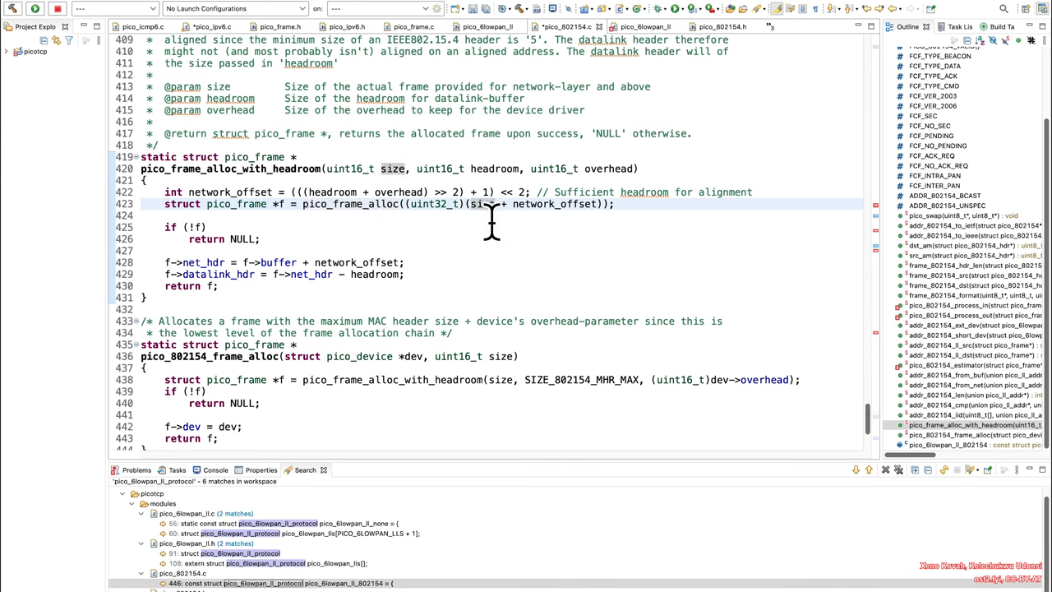
{"action": "mouse_move", "coordinate": [579, 226]}
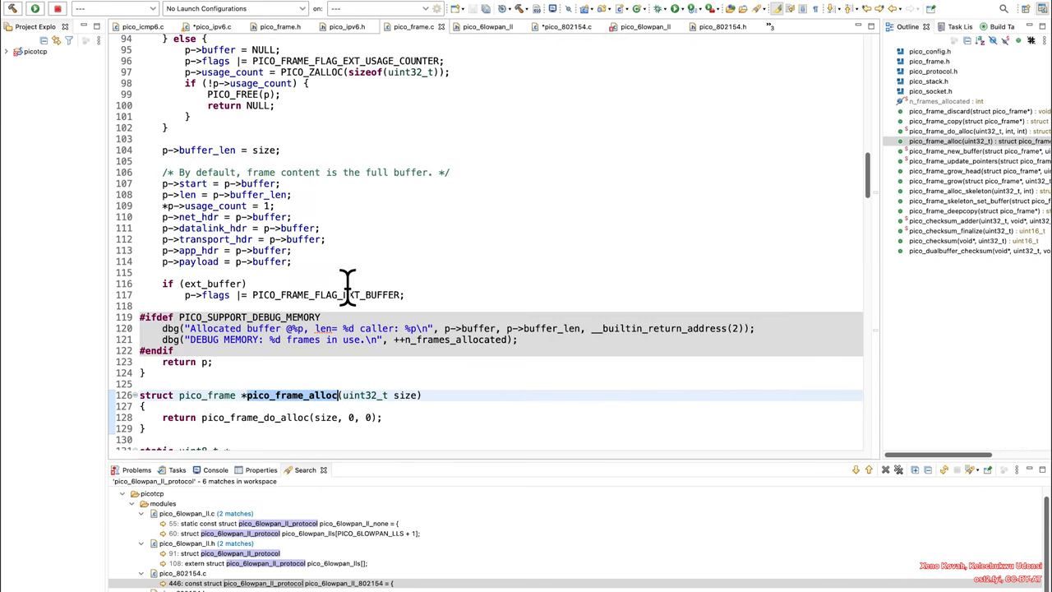
Step: Scroll in pico_frame.c from pico_frame_alloc up into pico_frame_do_alloc's frame_buffer_size buffer sizing
{"action": "scroll", "scroll_direction": "down", "scroll_amount": 3}
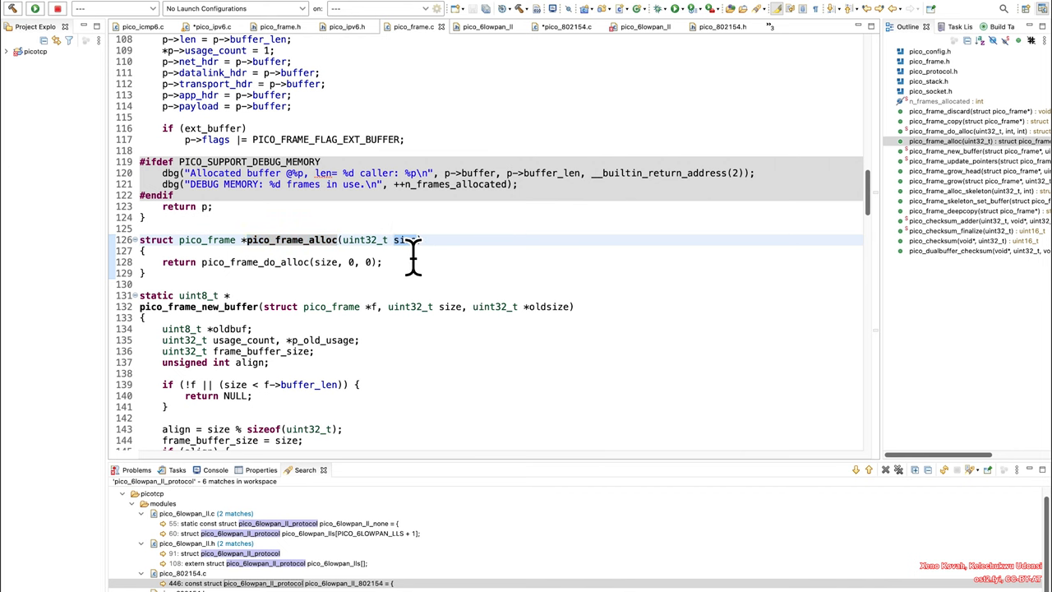
{"action": "scroll", "scroll_direction": "up", "scroll_amount": 3}
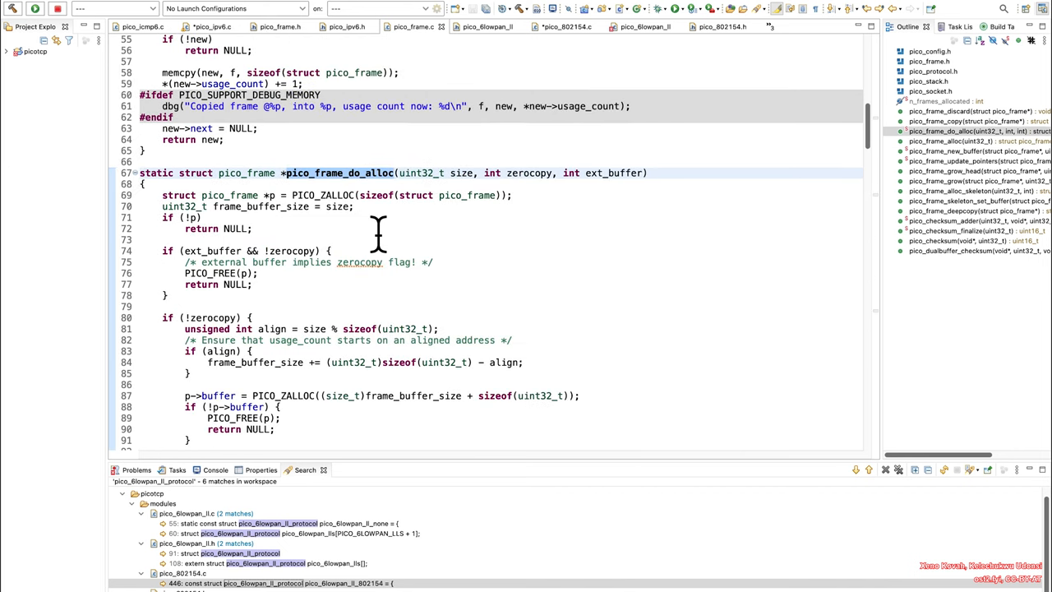
{"action": "scroll", "scroll_direction": "up", "scroll_amount": 3}
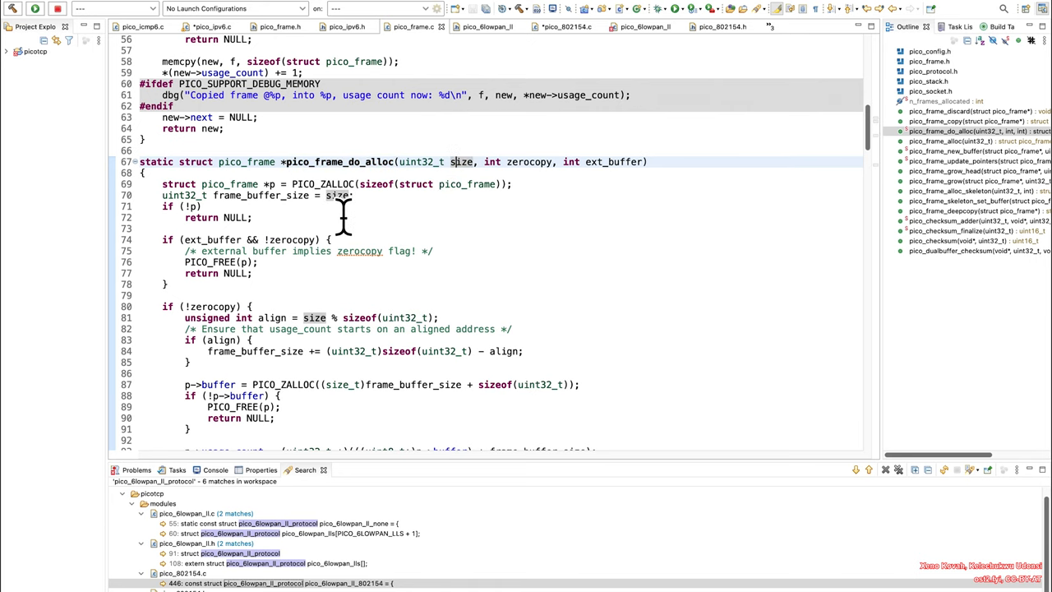
{"action": "scroll", "scroll_direction": "down", "scroll_amount": 3}
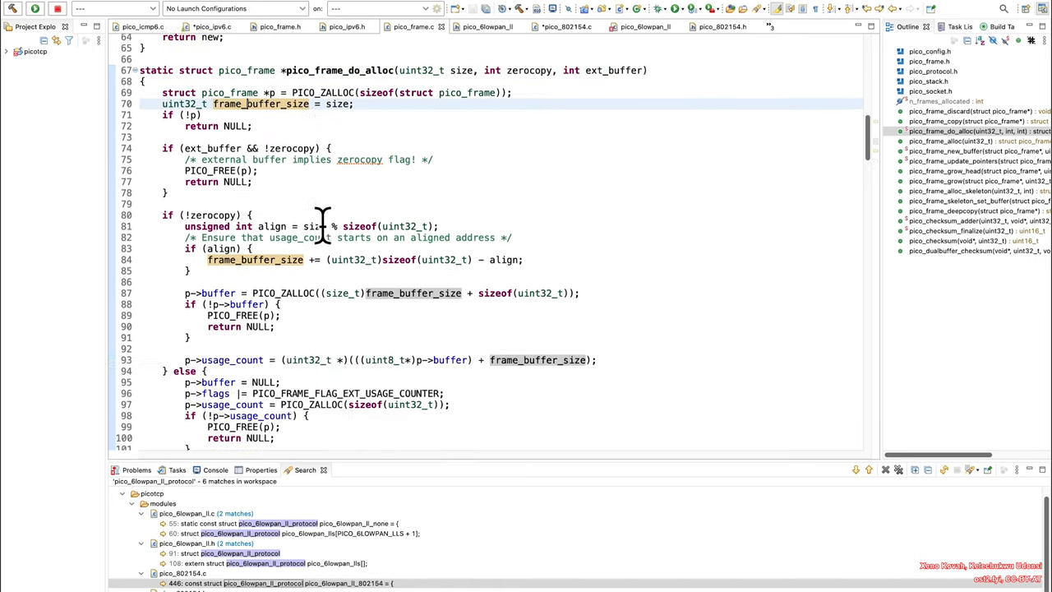
{"action": "scroll", "scroll_direction": "down", "scroll_amount": 3}
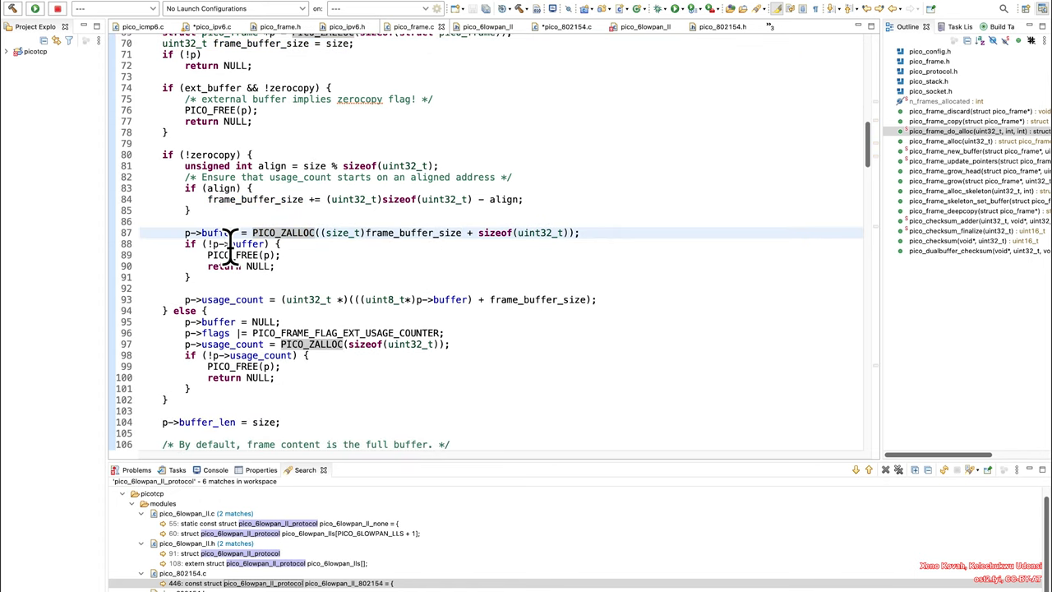
{"action": "scroll", "scroll_direction": "down", "scroll_amount": 3}
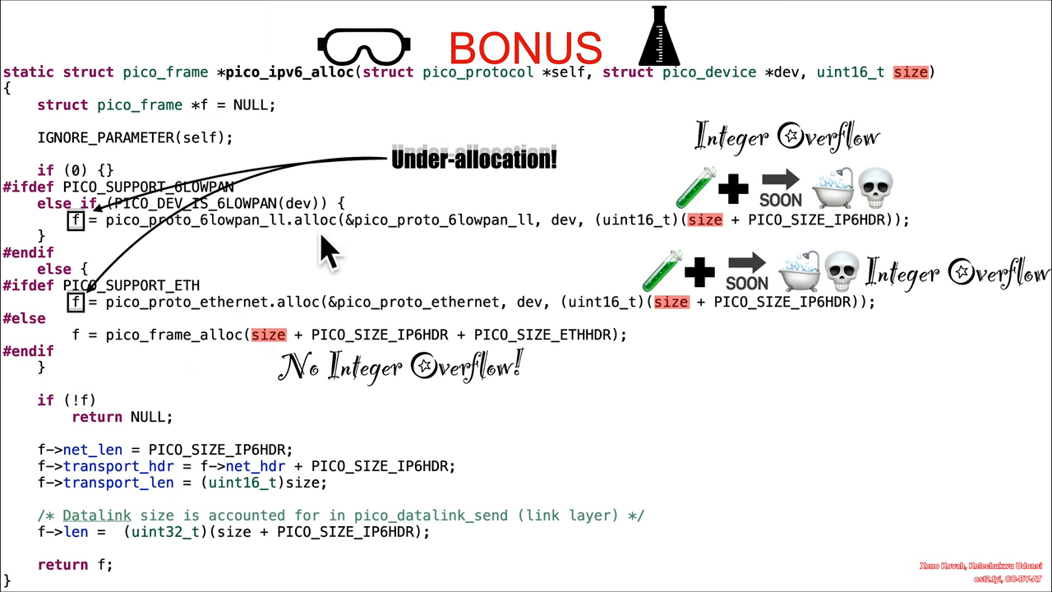
{"action": "mouse_move", "coordinate": [658, 378]}
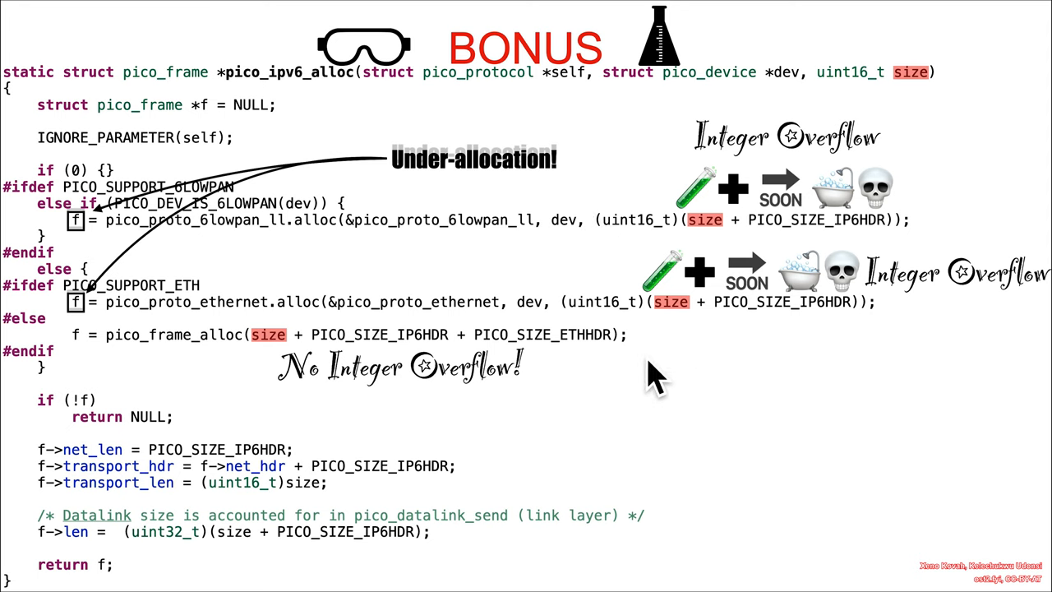
{"action": "mouse_move", "coordinate": [654, 399]}
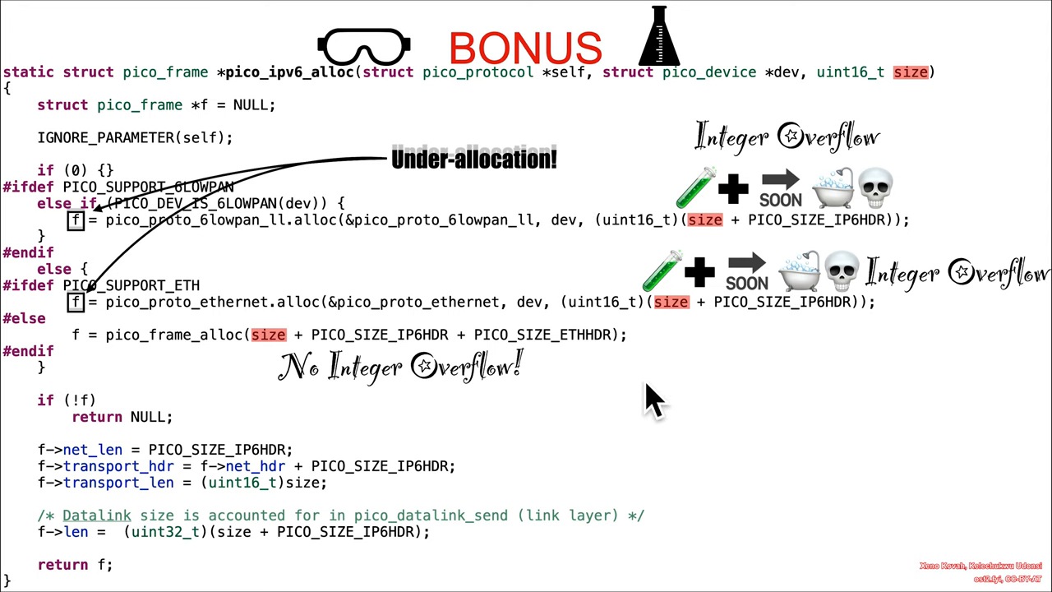
{"action": "mouse_move", "coordinate": [639, 358]}
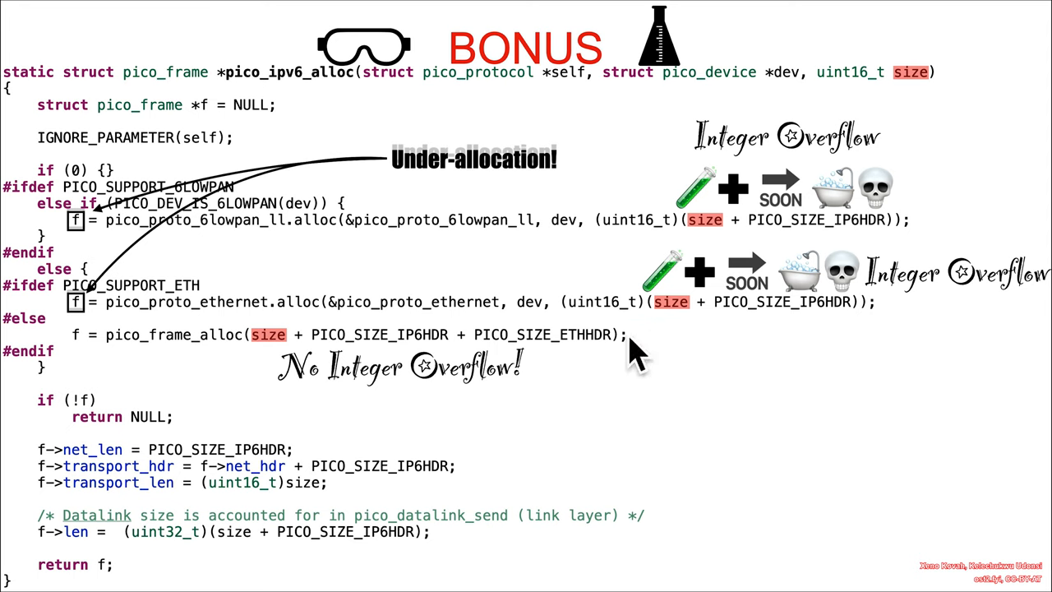